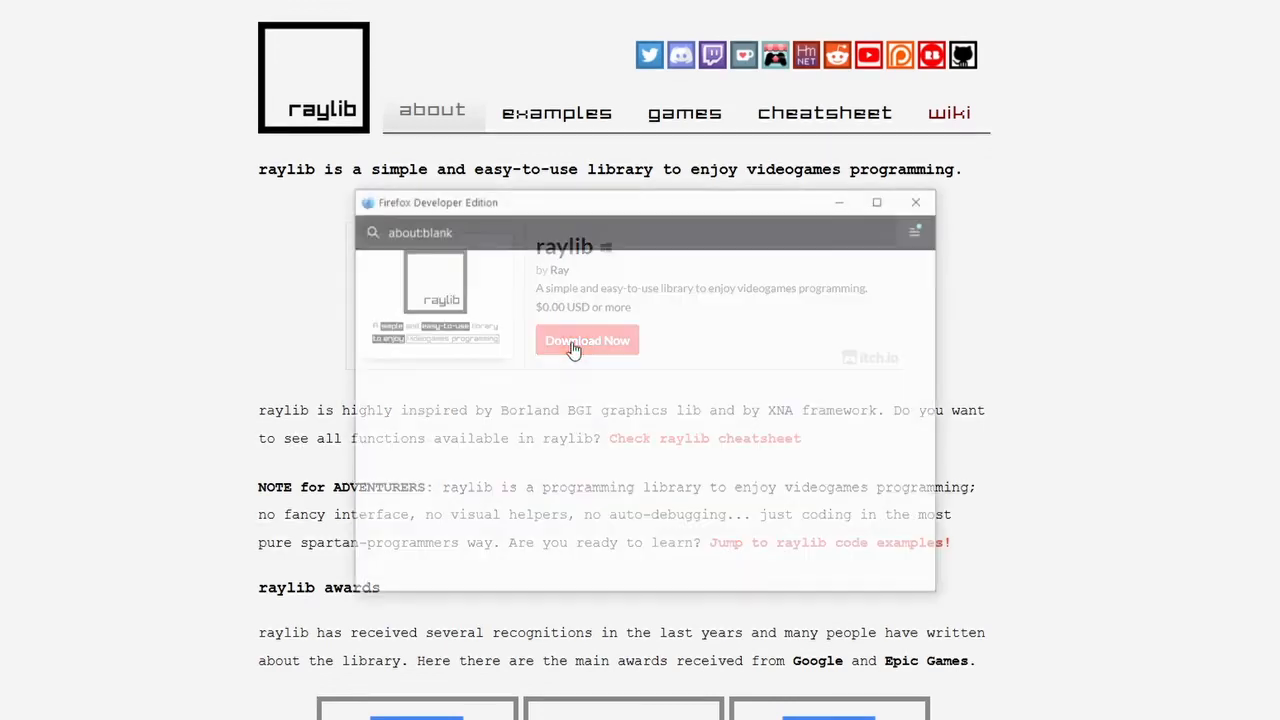
Skip the itch.io payment prompt to reach the raylib downloads, then move the popup aside.
{"action": "left_click", "coordinate": [587, 340]}
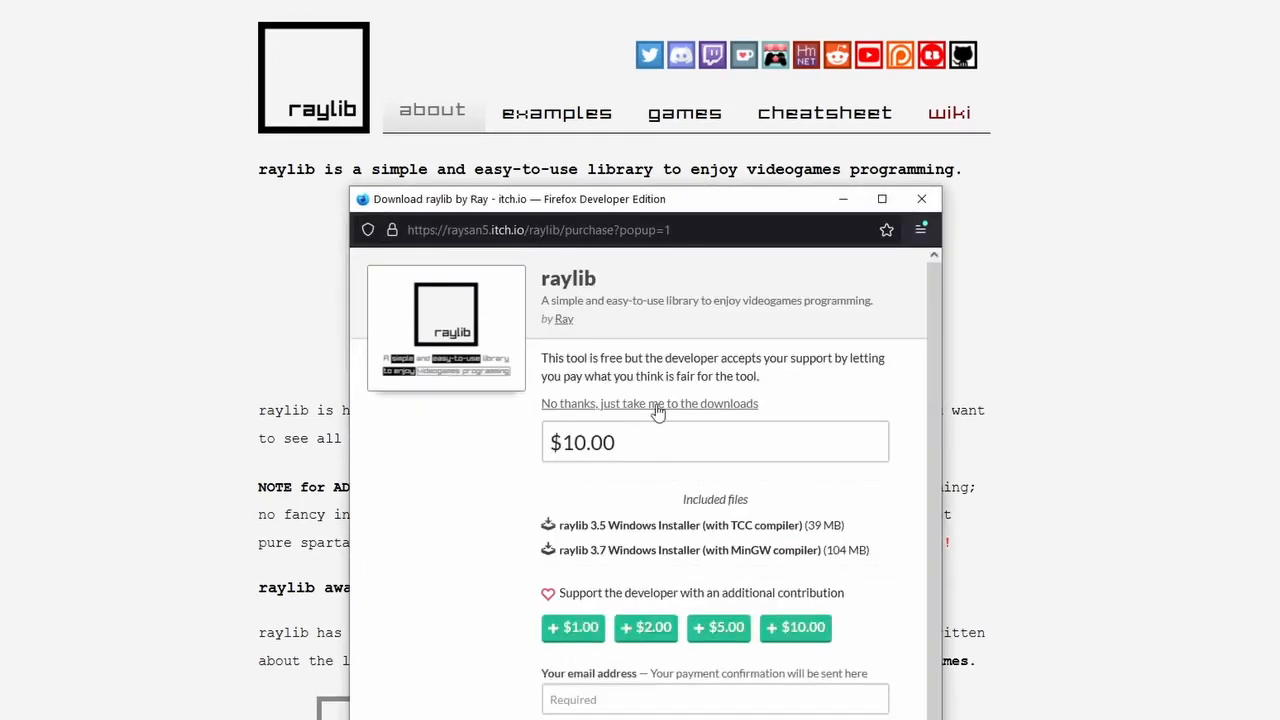
{"action": "left_click", "coordinate": [649, 403]}
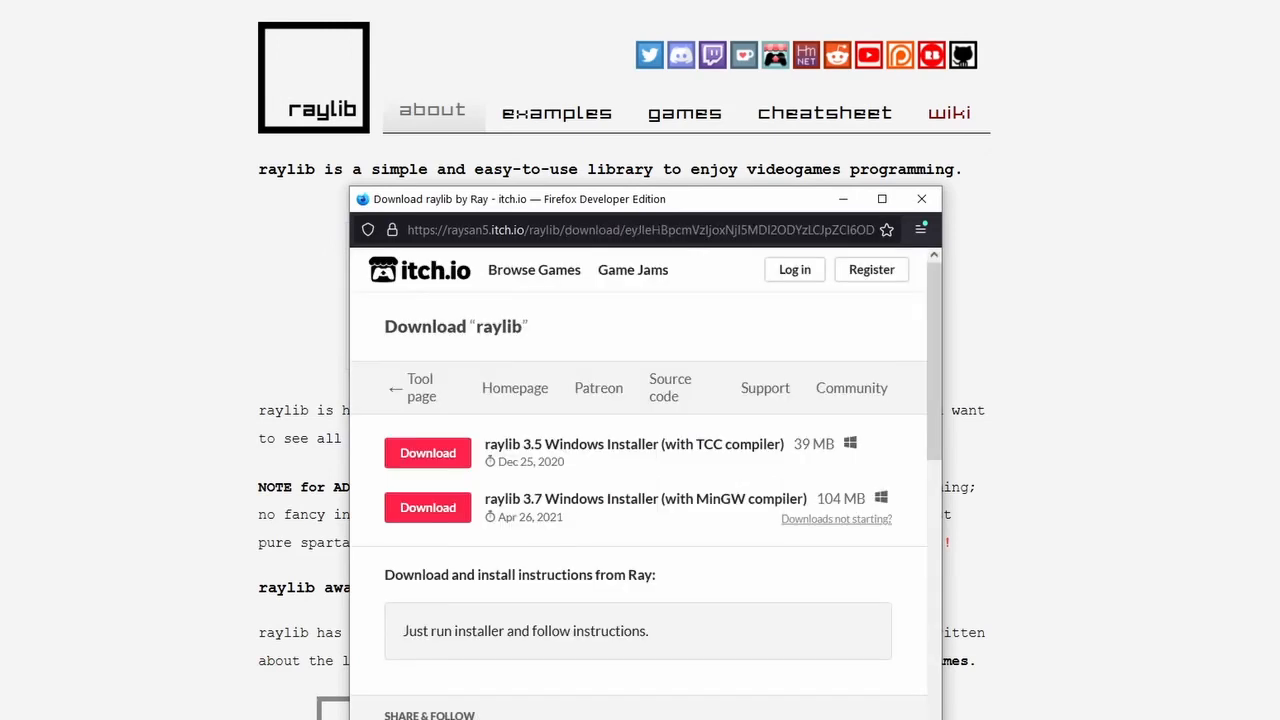
{"action": "left_click_drag", "start_coordinate": [518, 198], "coordinate": [890, 164]}
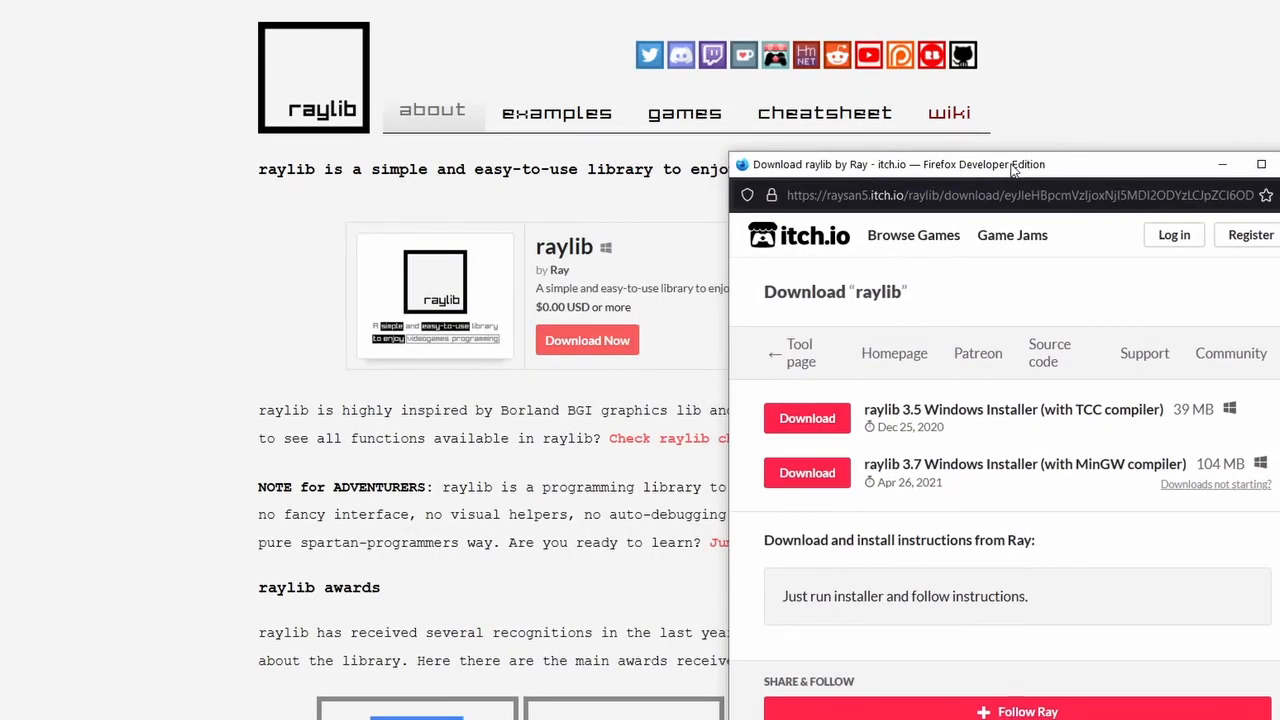
{"action": "mouse_move", "coordinate": [1013, 409]}
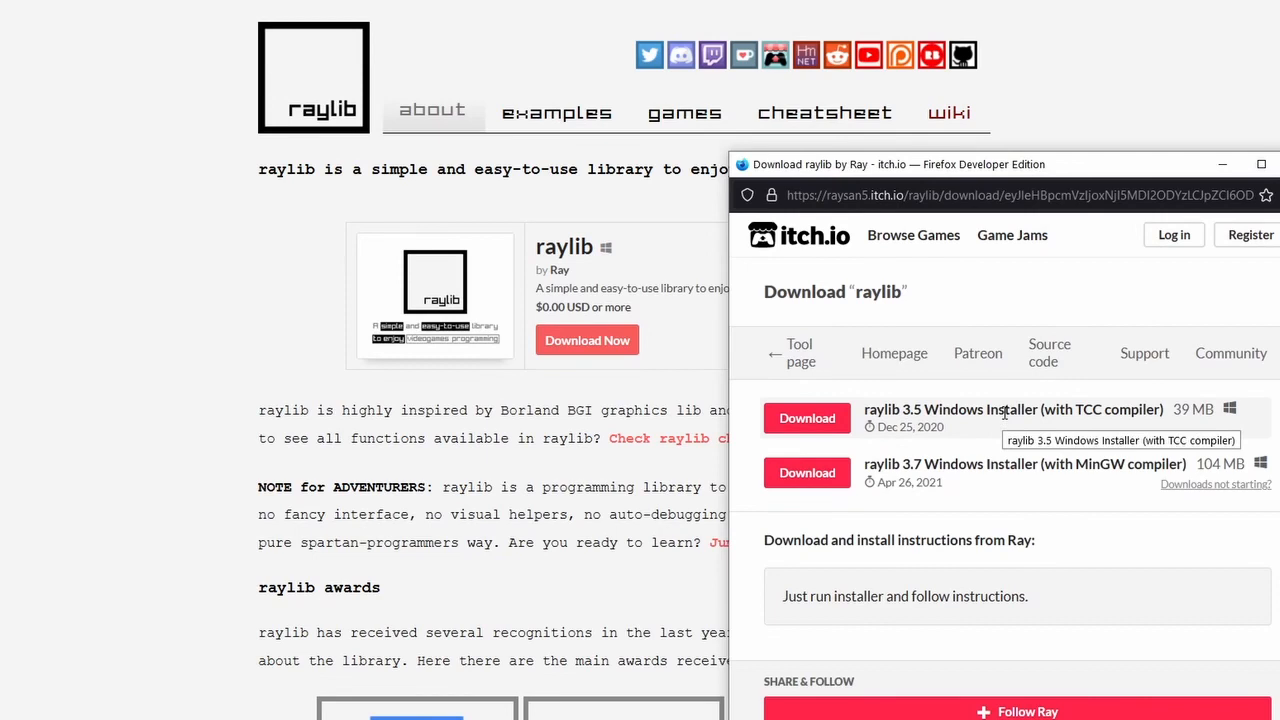
{"action": "mouse_move", "coordinate": [1015, 410]}
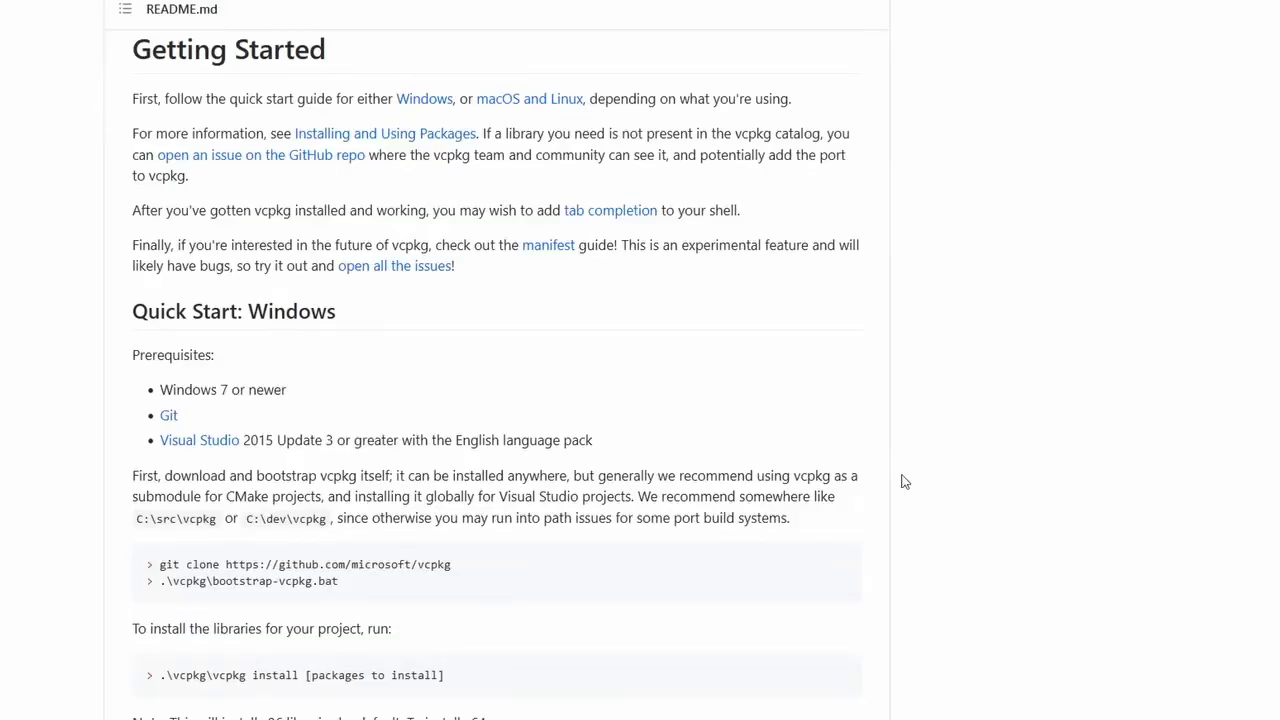
{"action": "scroll", "scroll_direction": "up", "scroll_amount": 3}
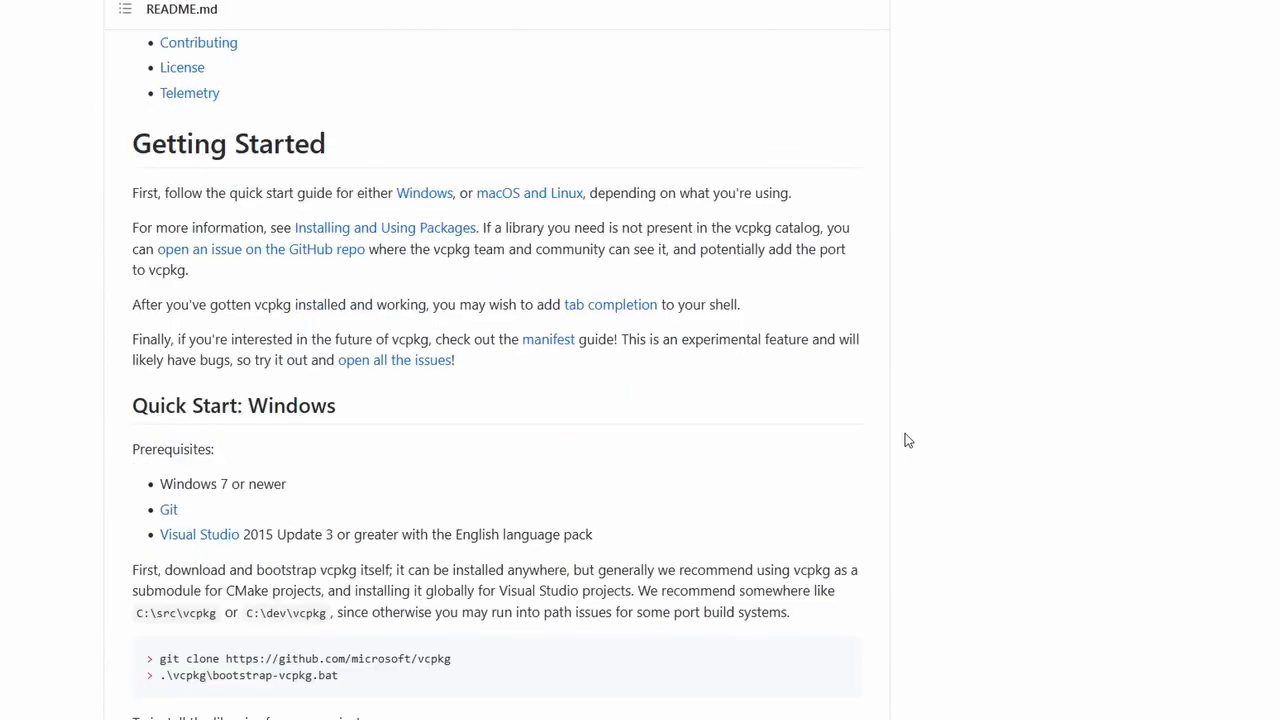
{"action": "mouse_move", "coordinate": [803, 337]}
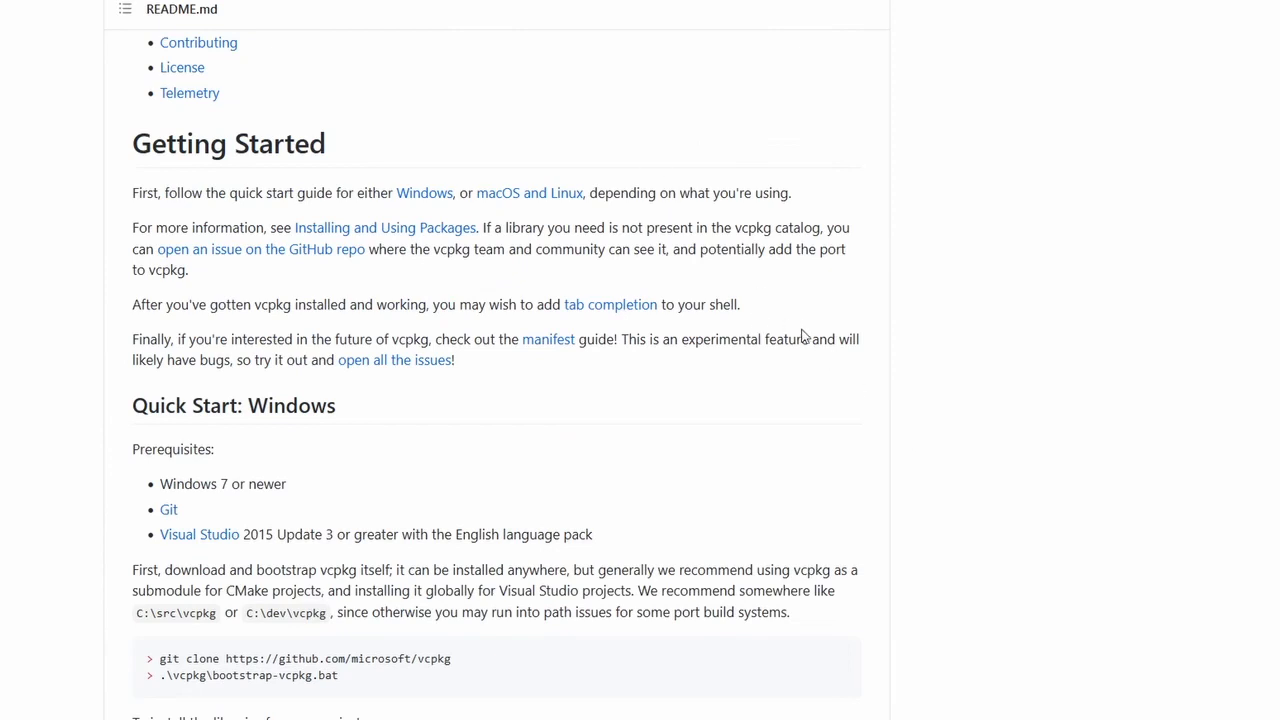
{"action": "mouse_move", "coordinate": [696, 422]}
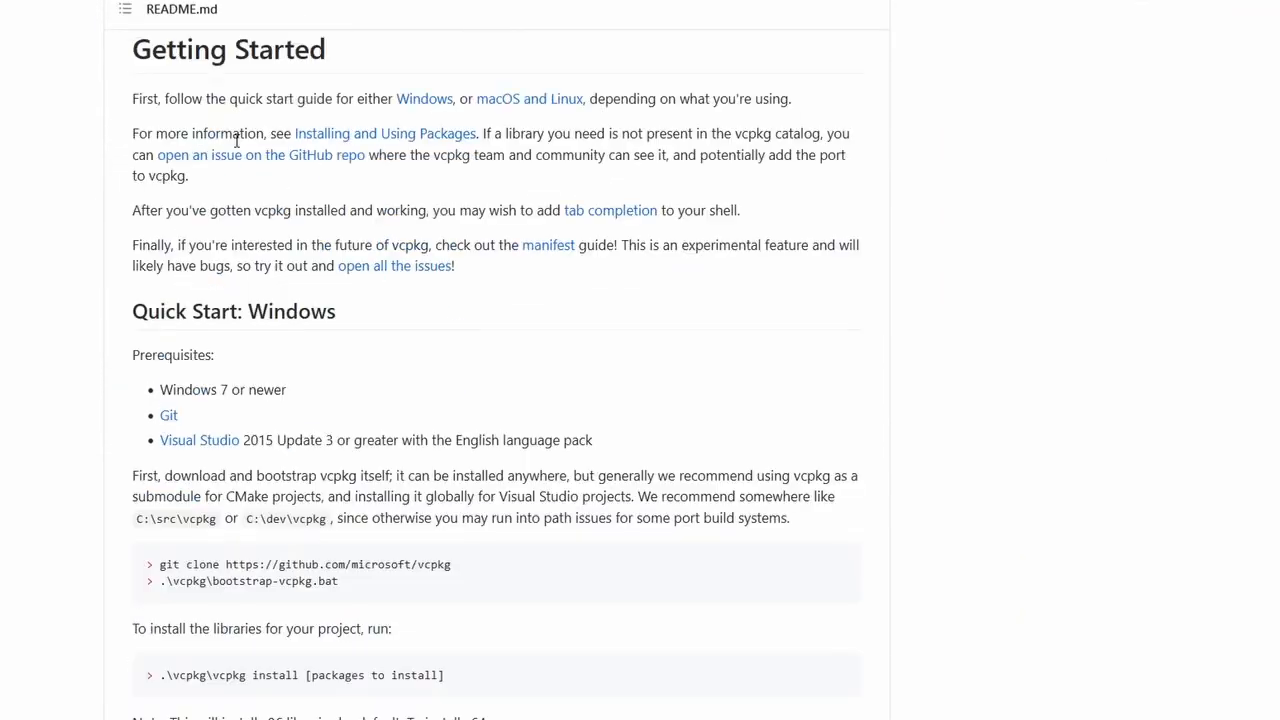
{"action": "mouse_move", "coordinate": [756, 286]}
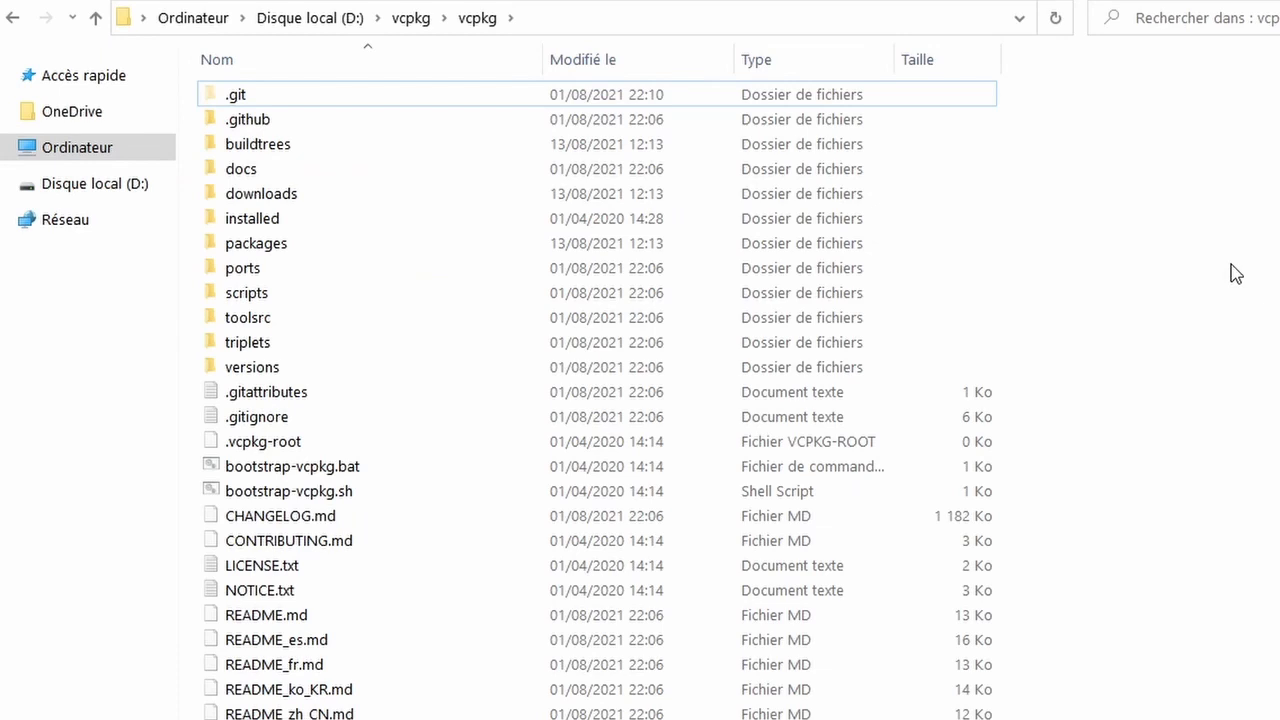
{"action": "mouse_move", "coordinate": [1204, 270]}
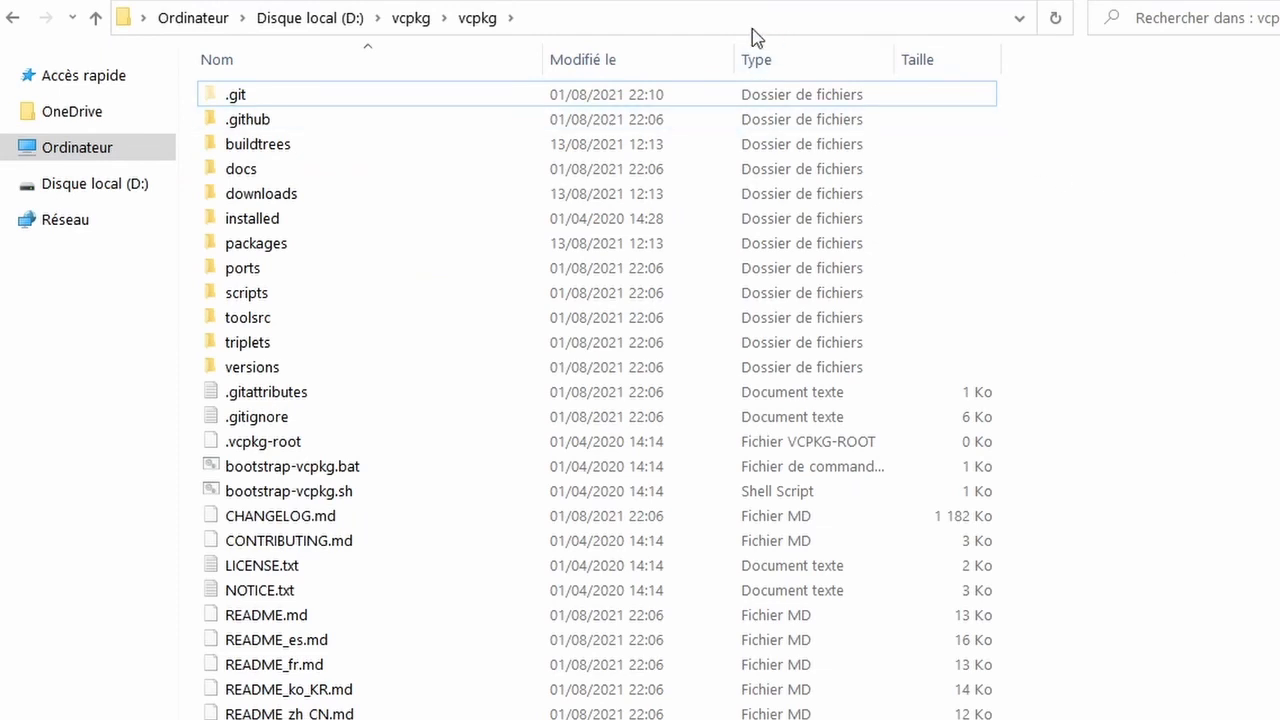
Launch Command Prompt in D:\vcpkg\vcpkg by entering cmd in Explorer's address bar.
{"action": "type", "text": "cmd"}
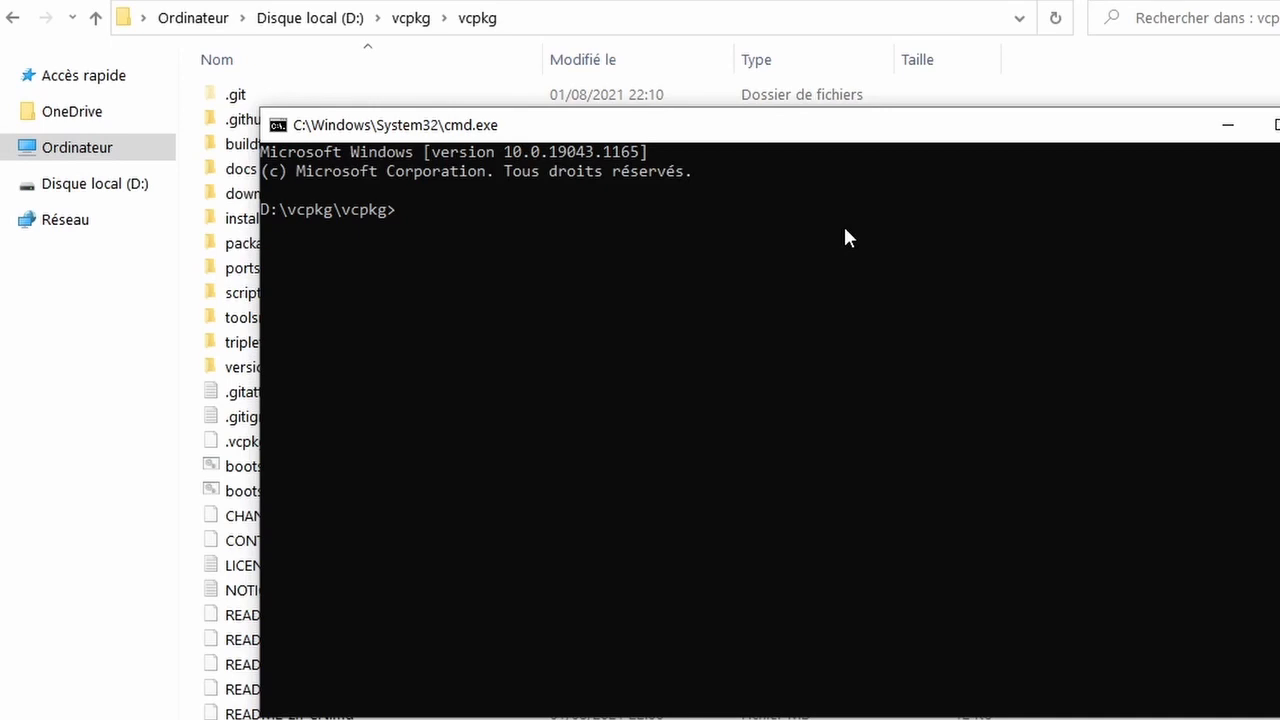
Search vcpkg for raylib, then type 'vcpkg install raylib' at the prompt.
{"action": "type", "text": "vcpkg search raylib"}
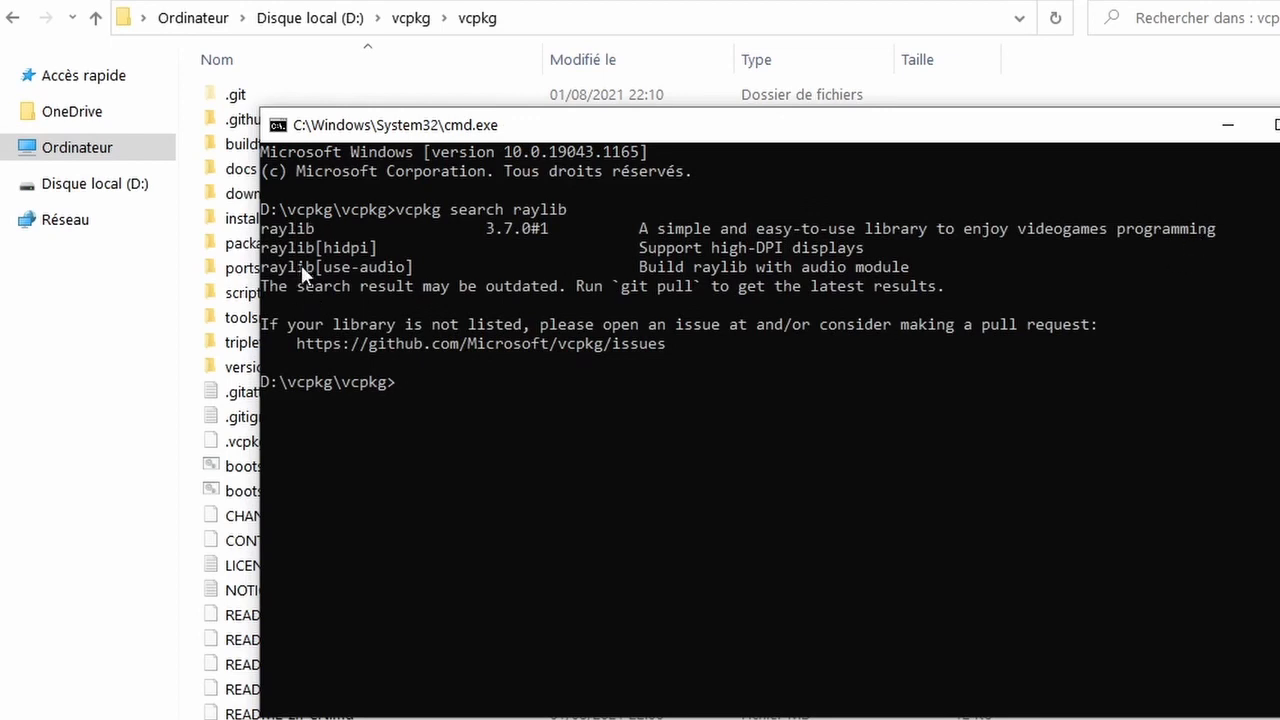
{"action": "mouse_move", "coordinate": [283, 228]}
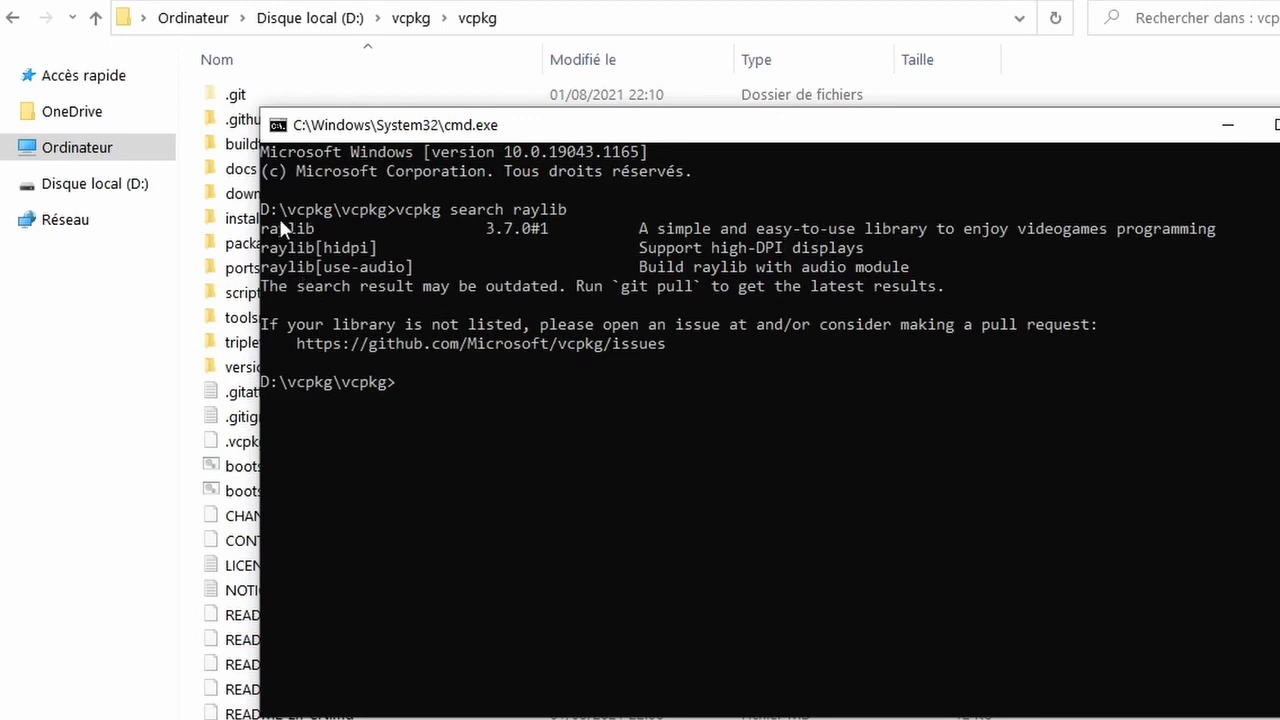
{"action": "mouse_move", "coordinate": [363, 262]}
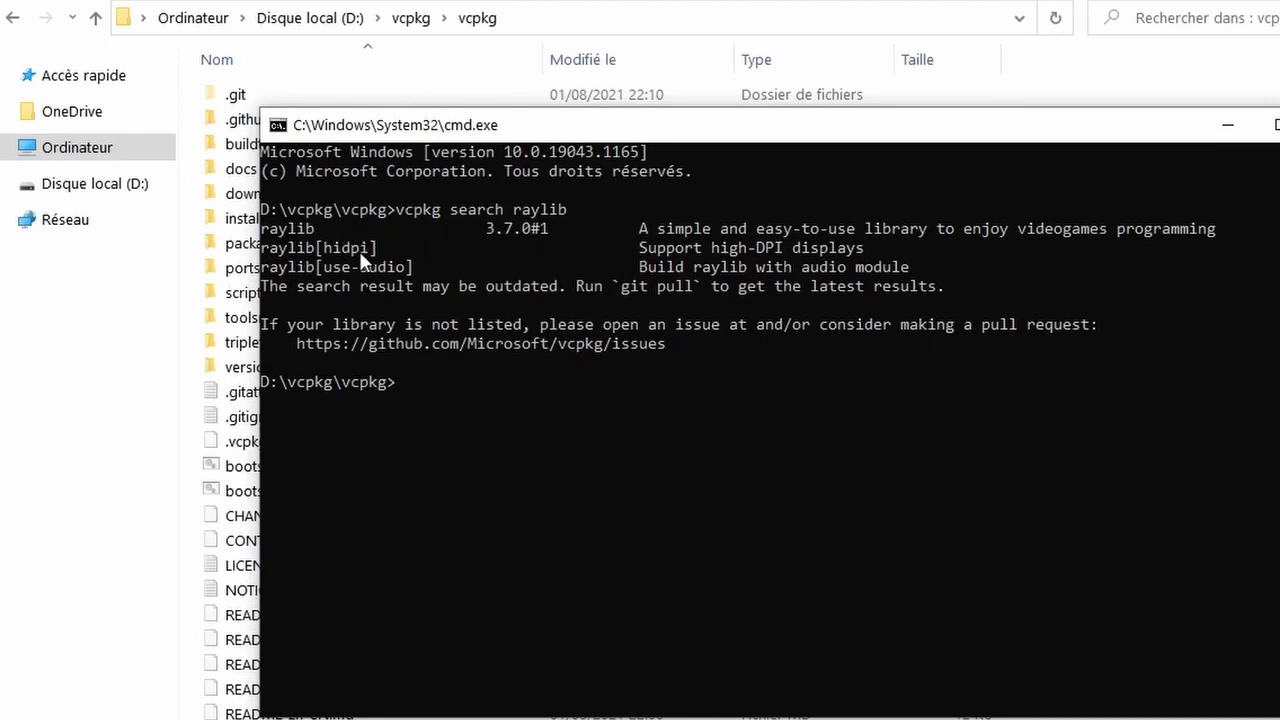
{"action": "mouse_move", "coordinate": [420, 280]}
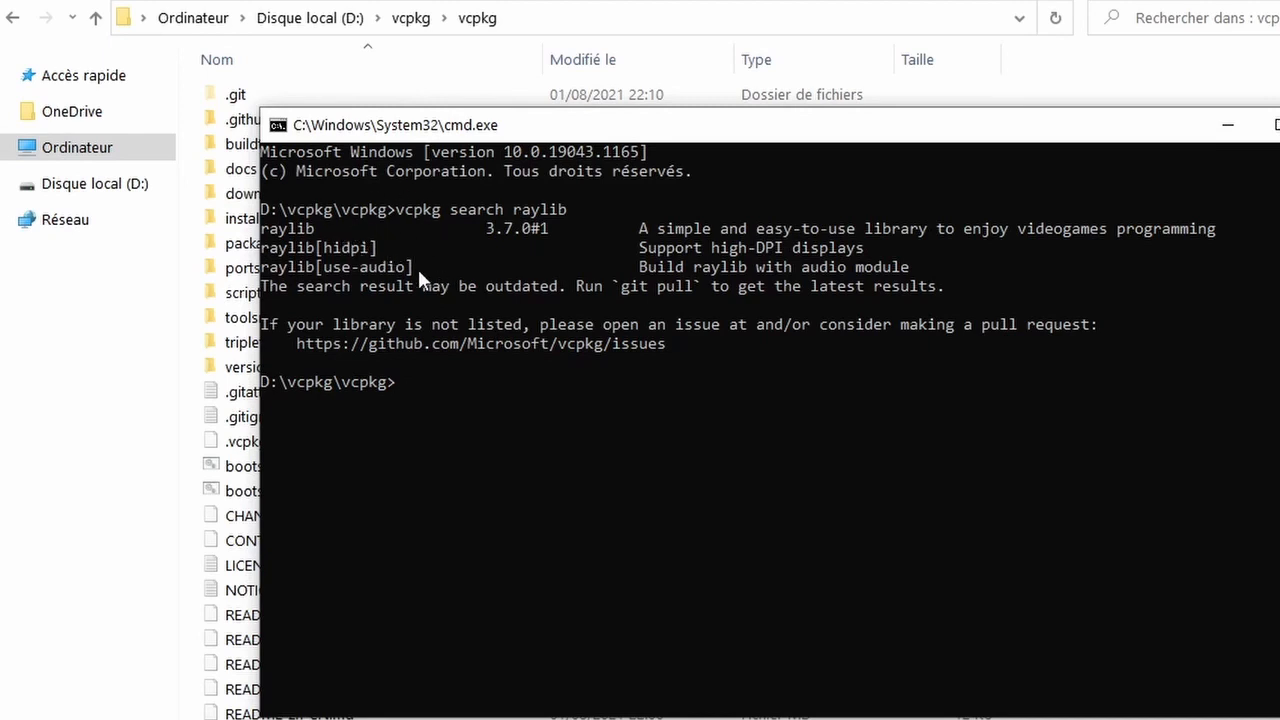
{"action": "mouse_move", "coordinate": [603, 375]}
{"action": "type", "text": "vcpkg i"}
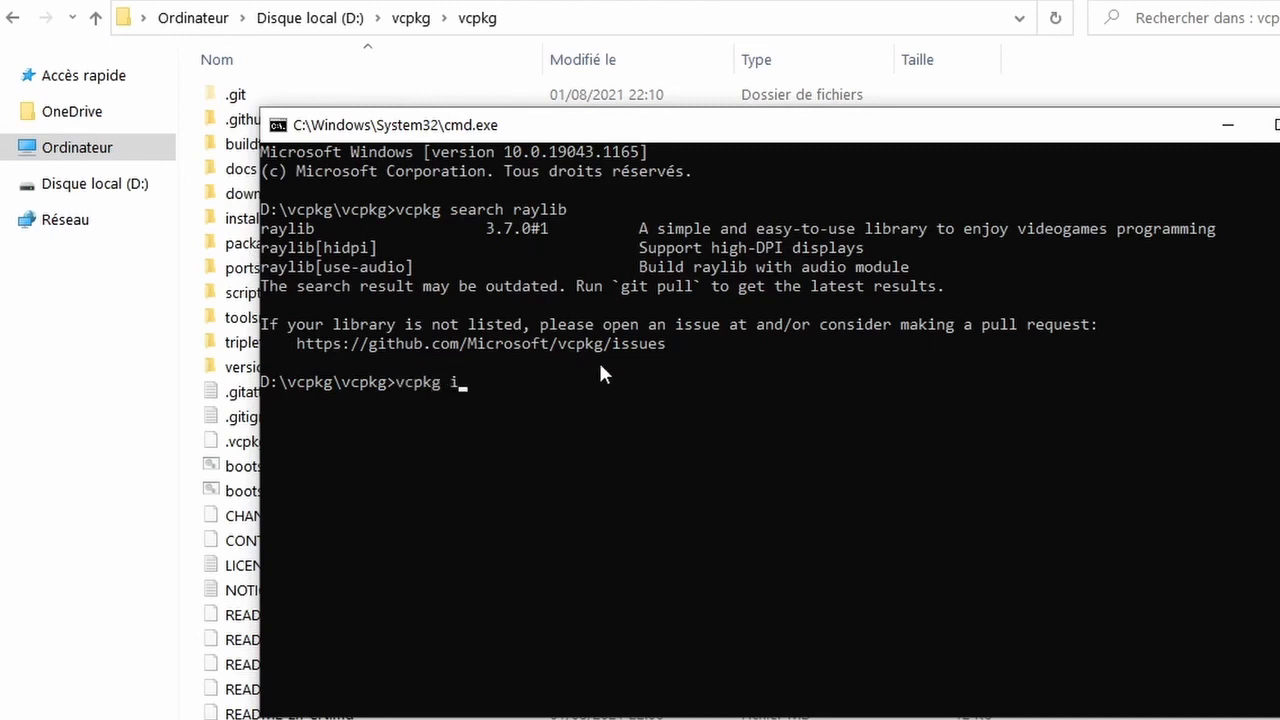
{"action": "type", "text": "nstall raylib"}
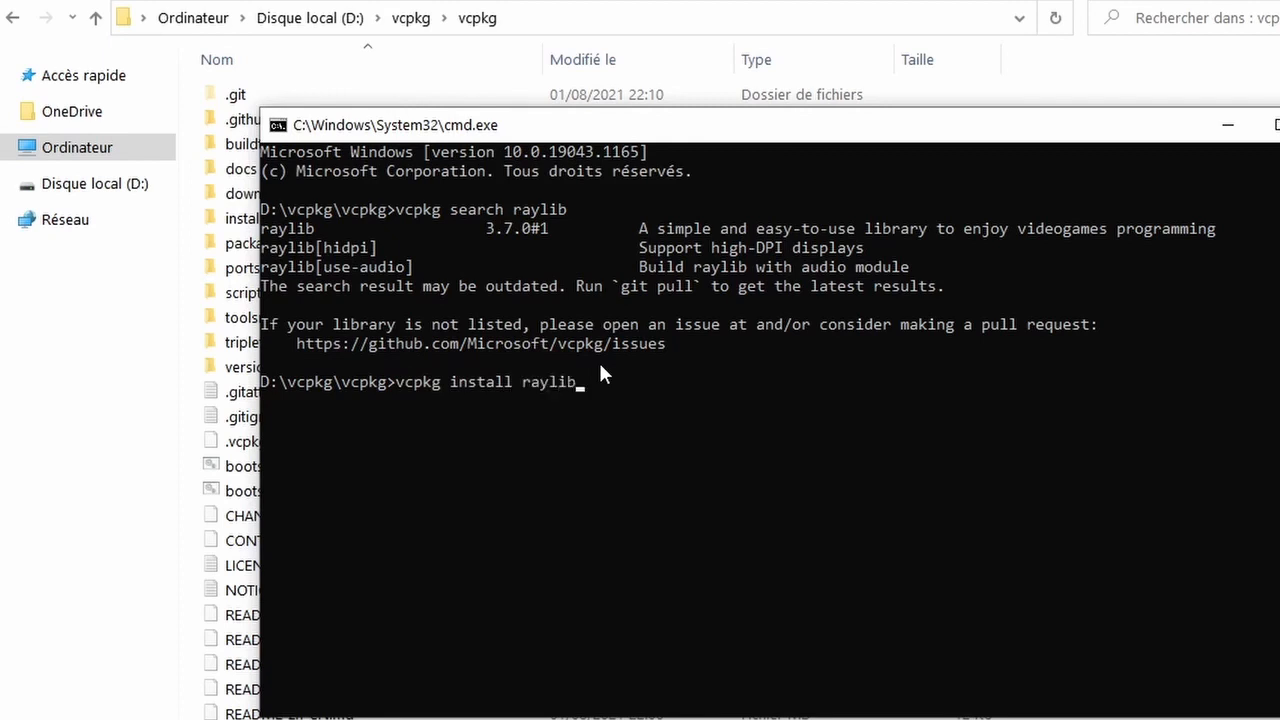
Install raylib 3.7.0 via vcpkg, then begin typing 'vcpkg install raylib:x64-windows'.
{"action": "key", "text": "enter"}
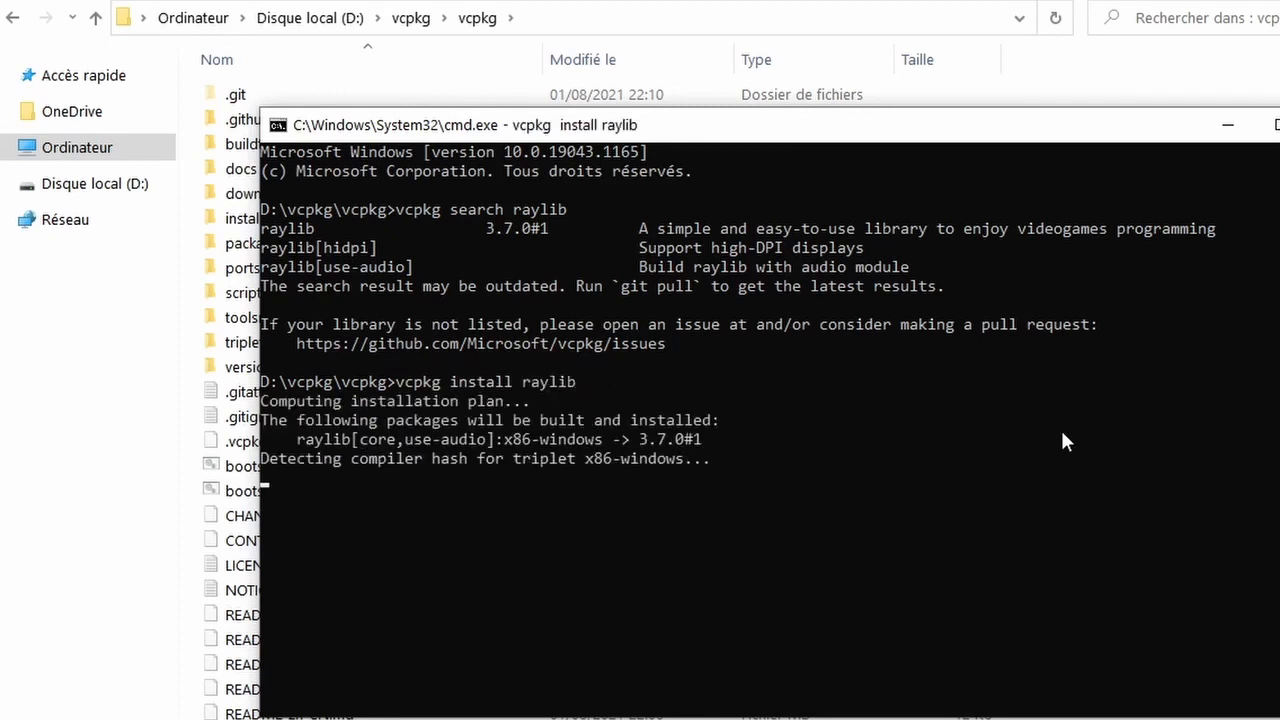
{"action": "mouse_move", "coordinate": [980, 463]}
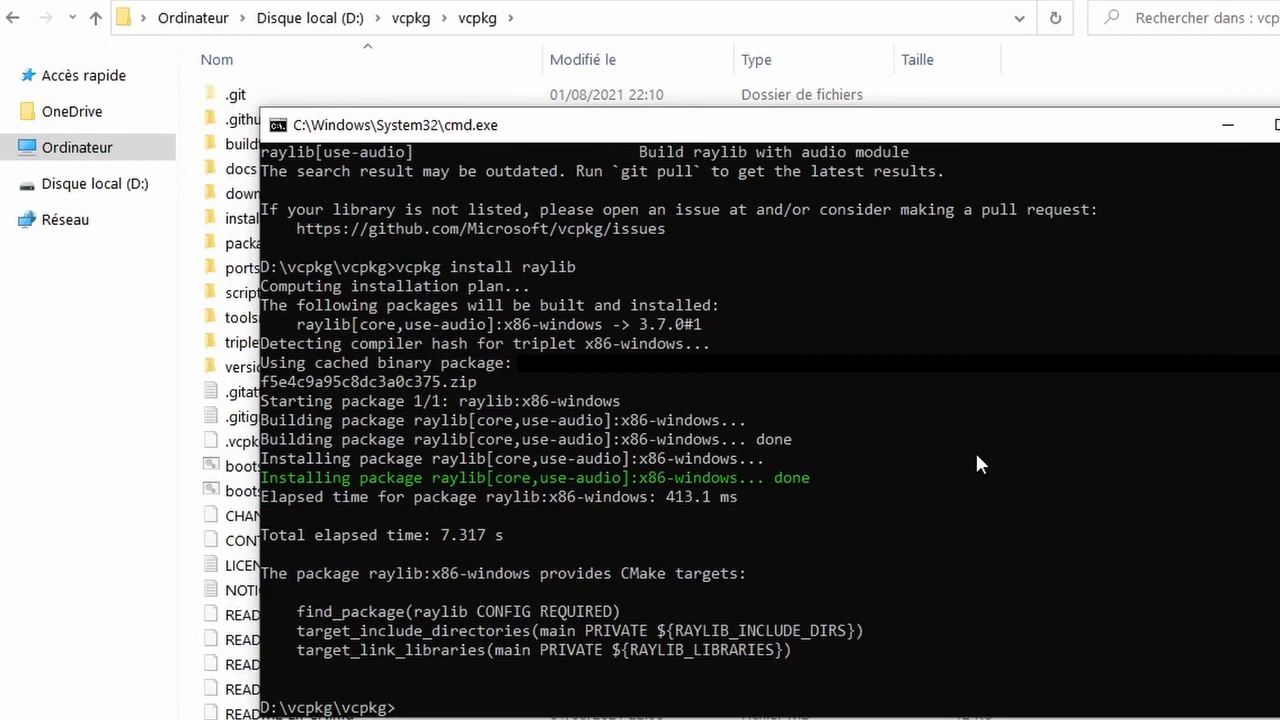
{"action": "mouse_move", "coordinate": [920, 421]}
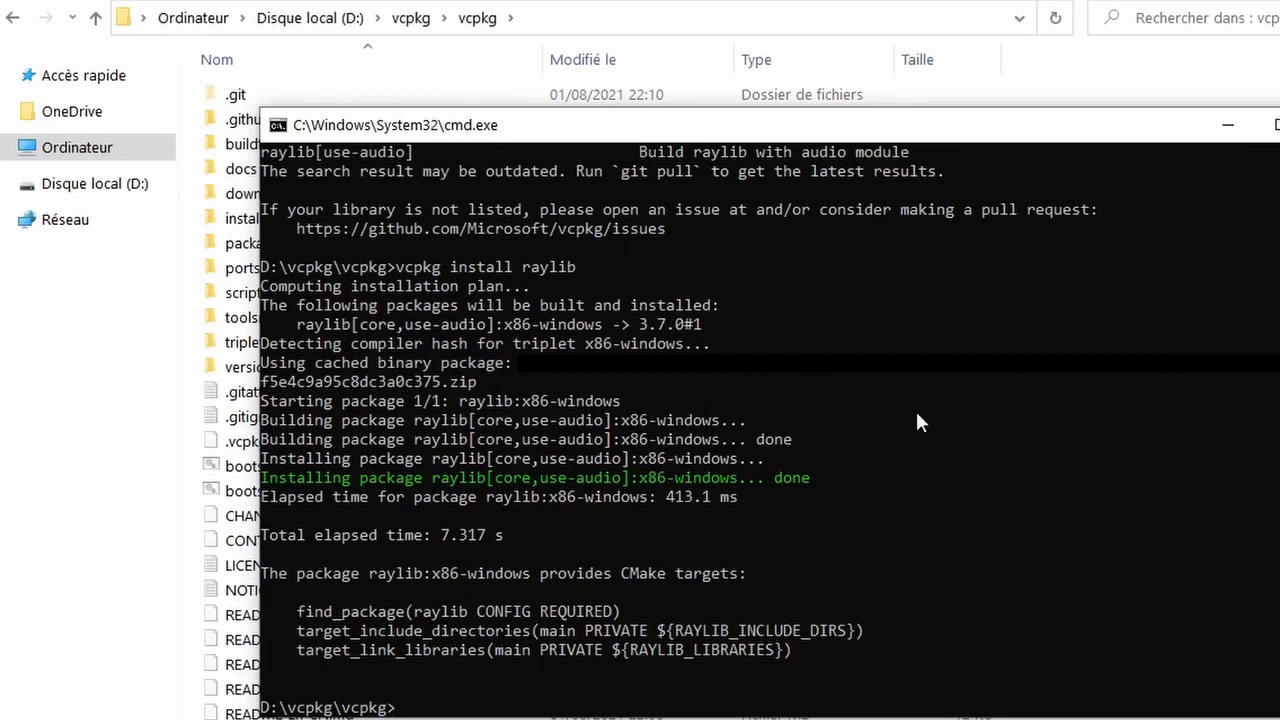
{"action": "mouse_move", "coordinate": [432, 580]}
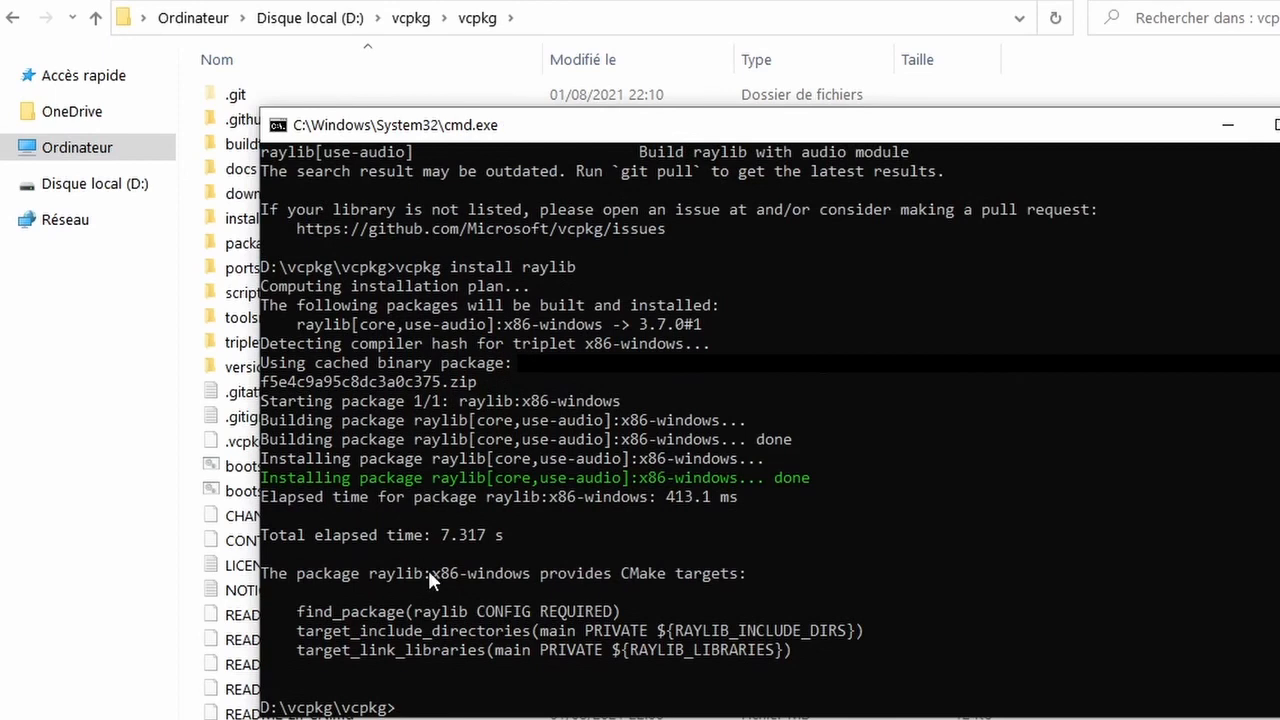
{"action": "mouse_move", "coordinate": [457, 600]}
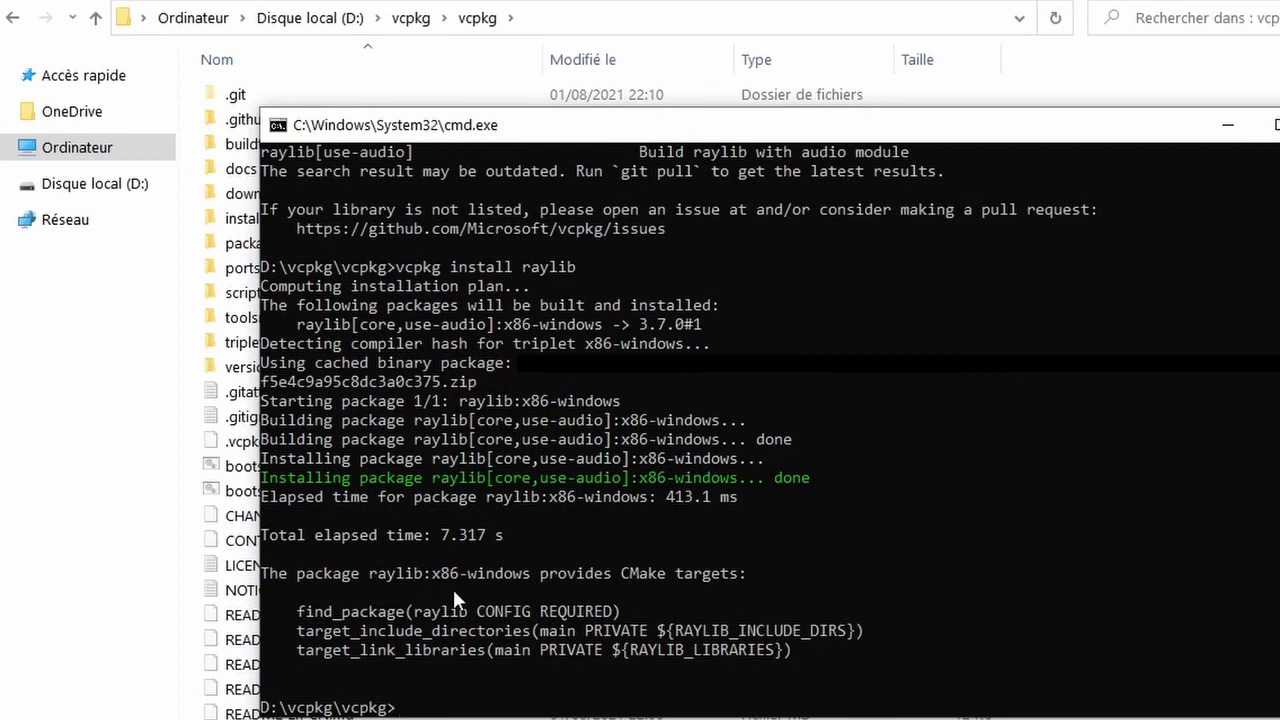
{"action": "mouse_move", "coordinate": [1060, 388]}
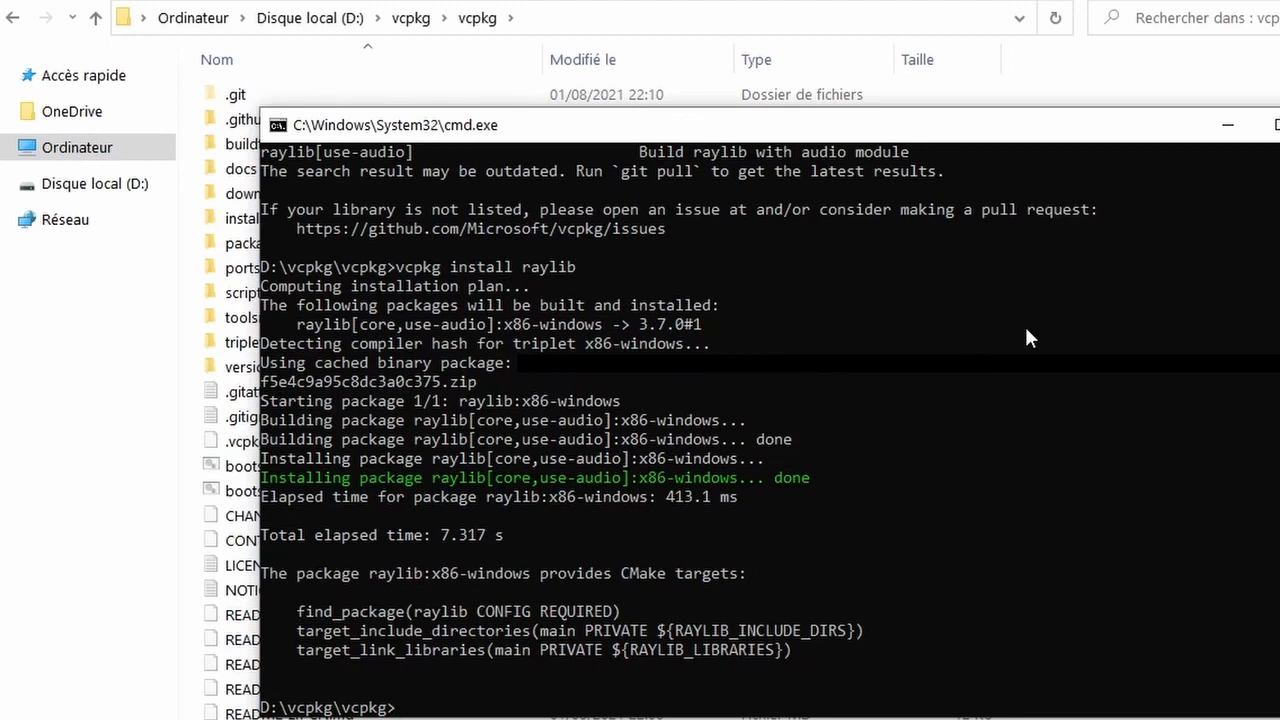
{"action": "type", "text": "vcpkg install raylib"}
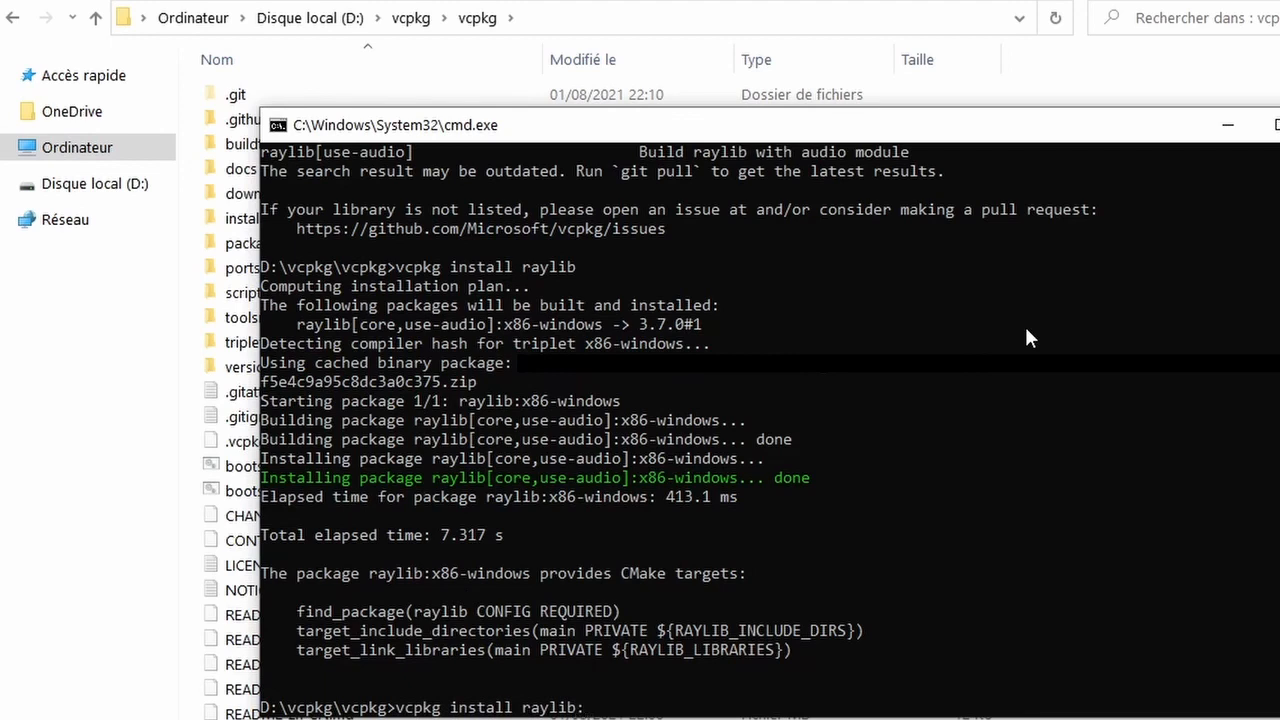
{"action": "type", "text": ":x64-"}
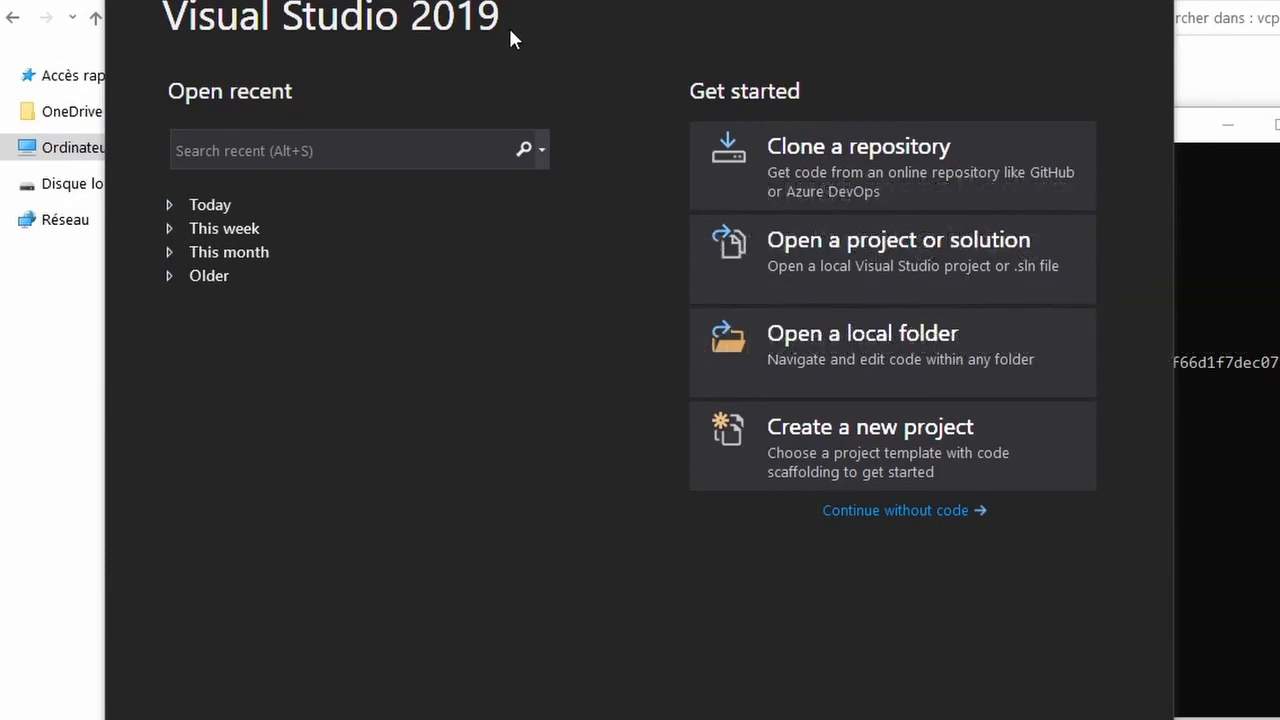
Create the 'tetris-raylib' project from Visual Studio's Empty Project C++ template.
{"action": "left_click", "coordinate": [869, 427]}
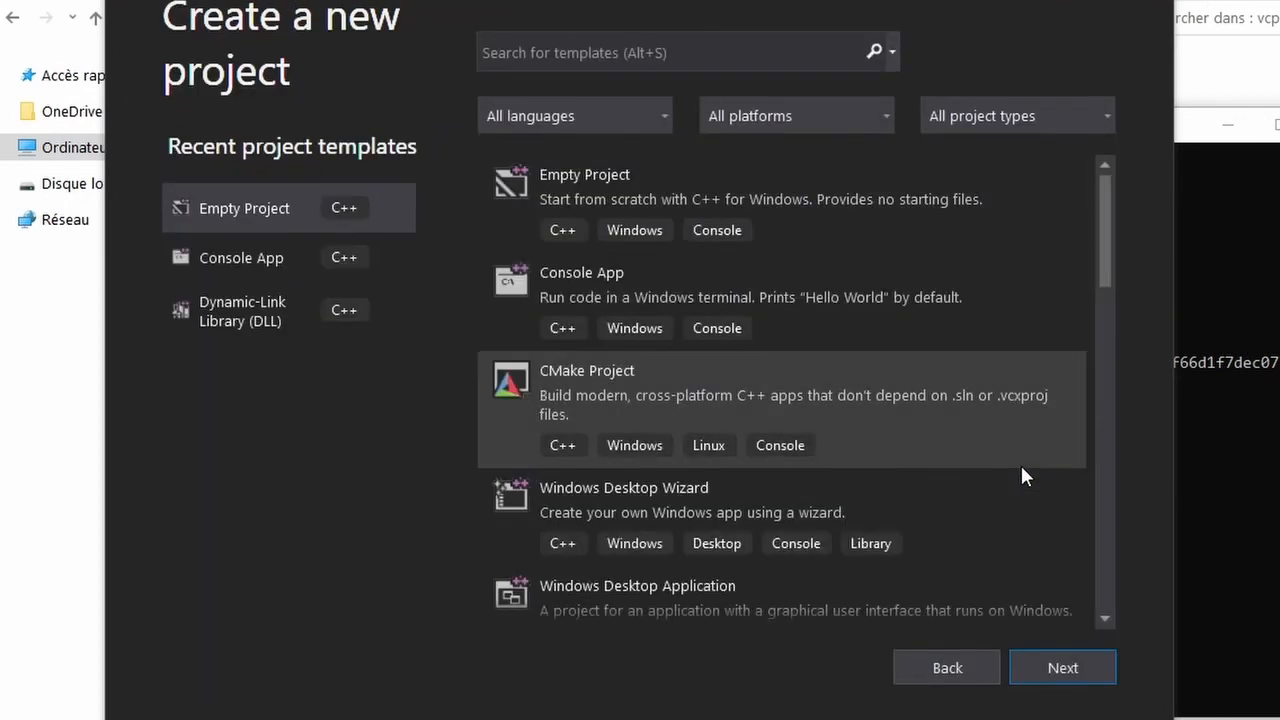
{"action": "left_click", "coordinate": [1062, 667]}
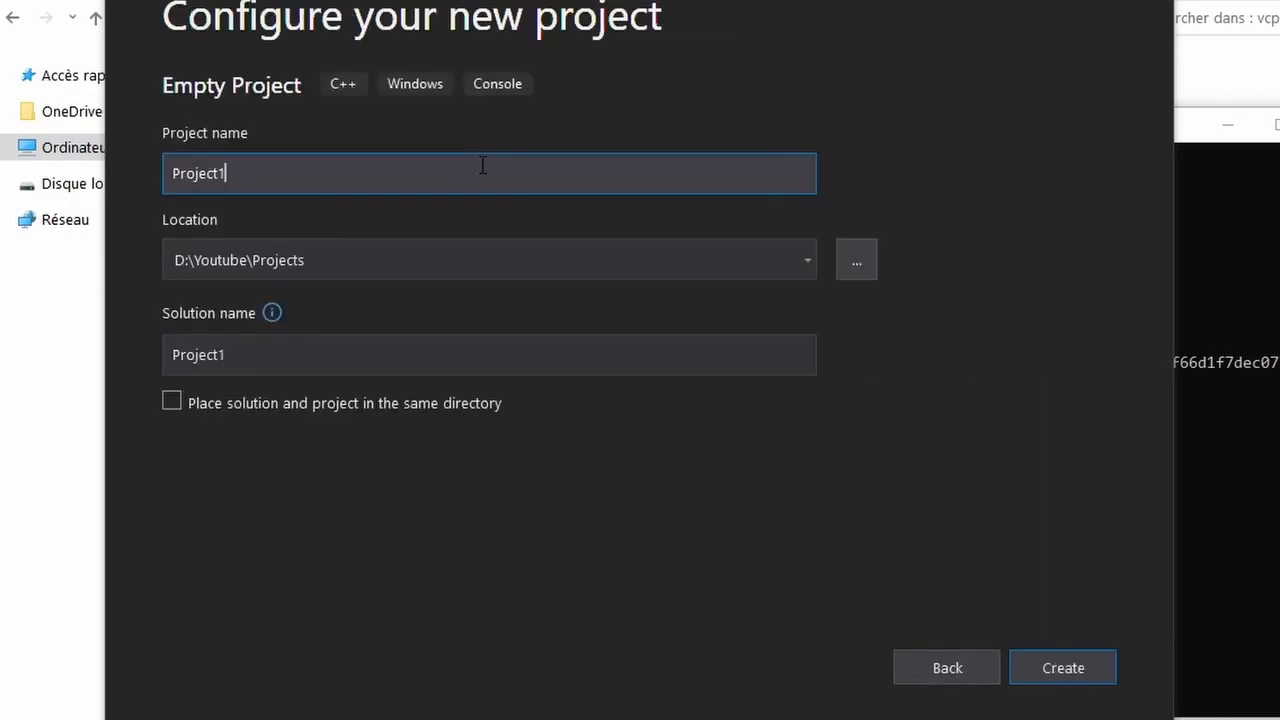
{"action": "type", "text": "tetri"}
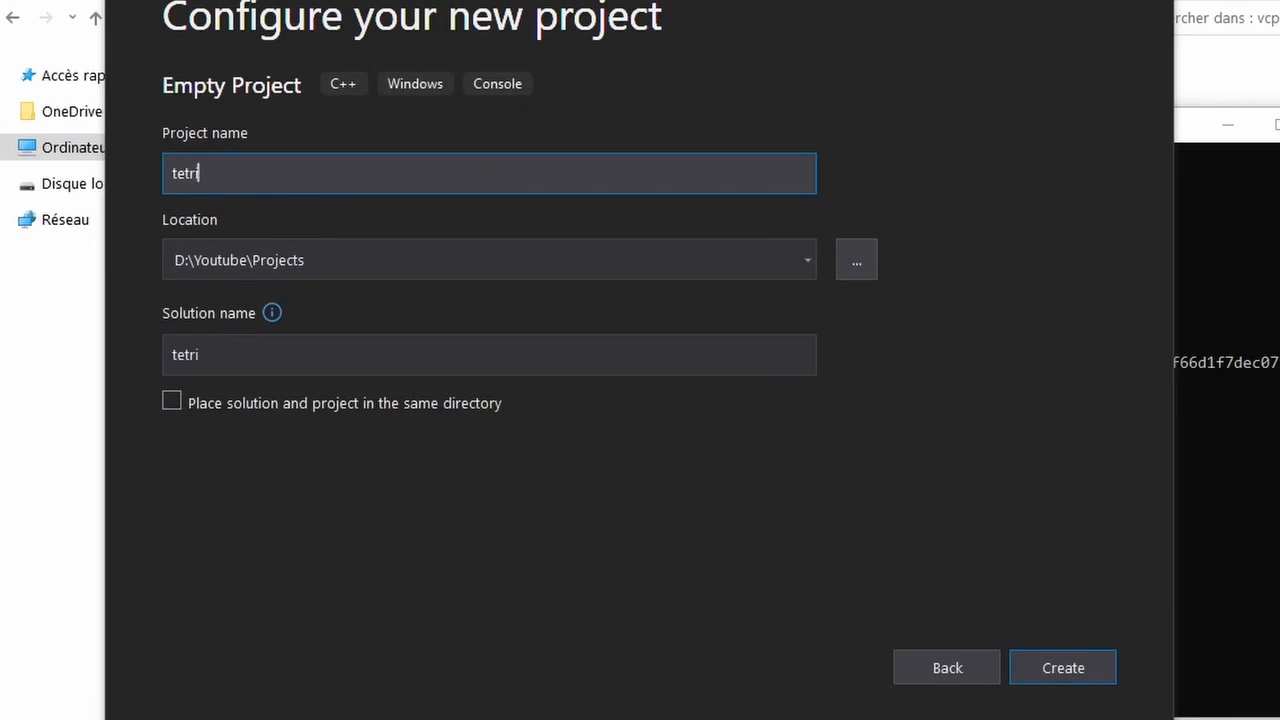
{"action": "left_click", "coordinate": [1062, 667]}
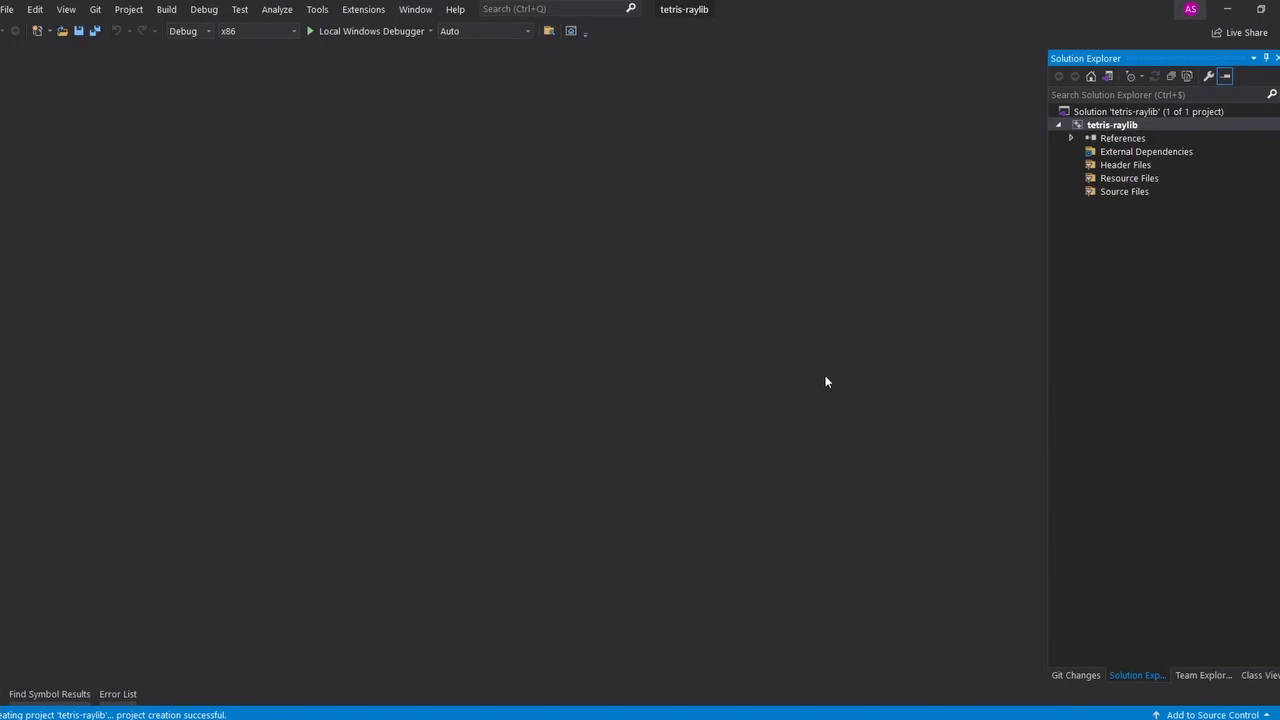
Copy the raylib basic-window example code from the website and return to Visual Studio.
{"action": "left_click", "coordinate": [190, 13]}
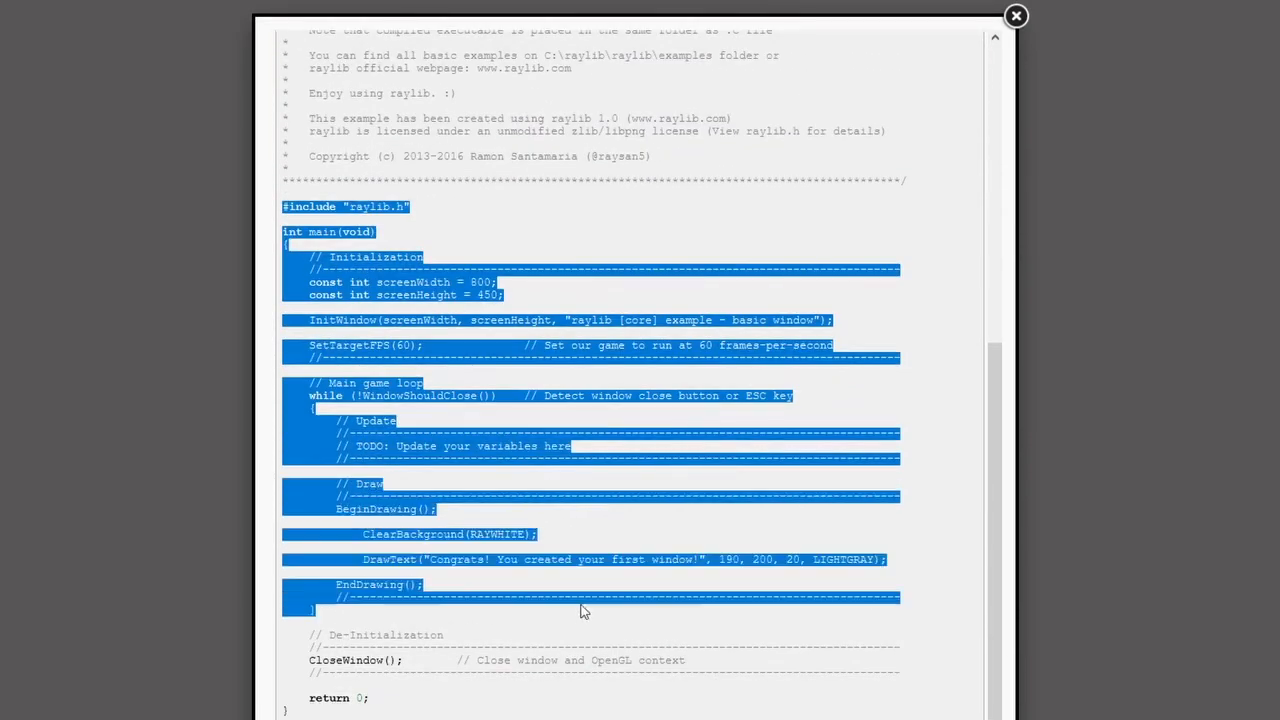
{"action": "left_click", "coordinate": [1015, 16]}
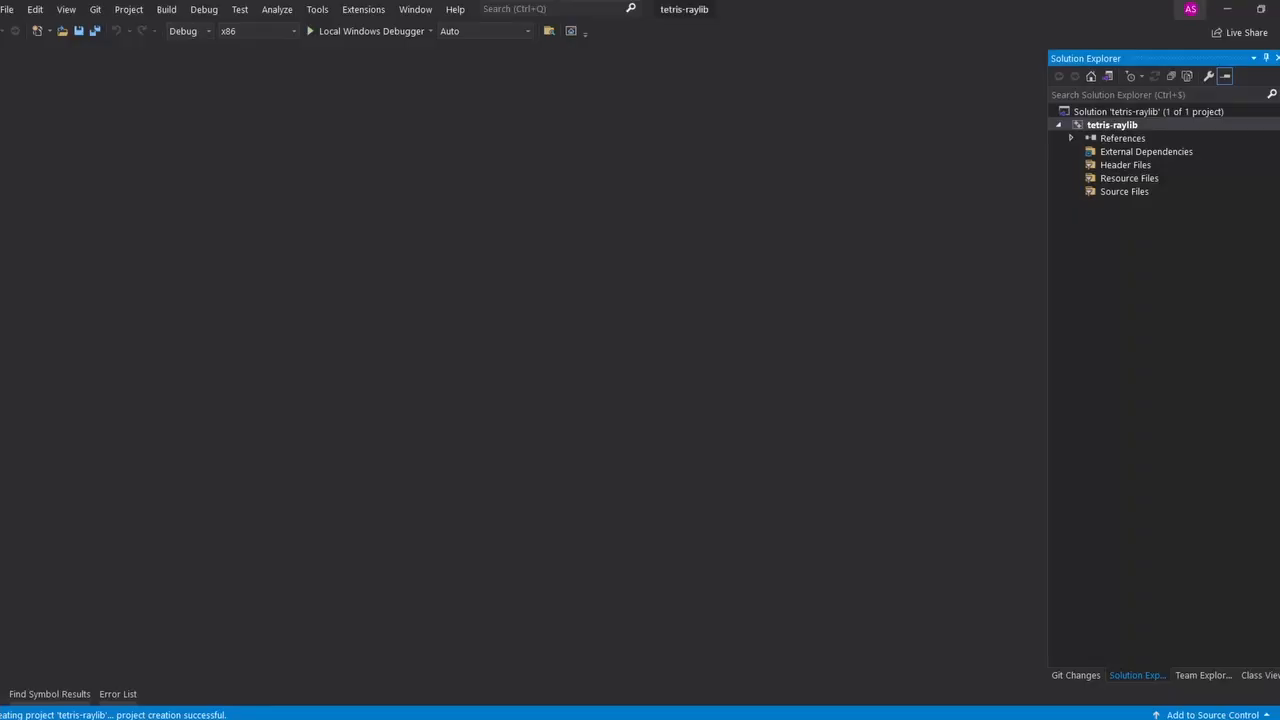
Add a C++ file named main.cpp under Source Files and paste the example code.
{"action": "right_click", "coordinate": [1123, 191]}
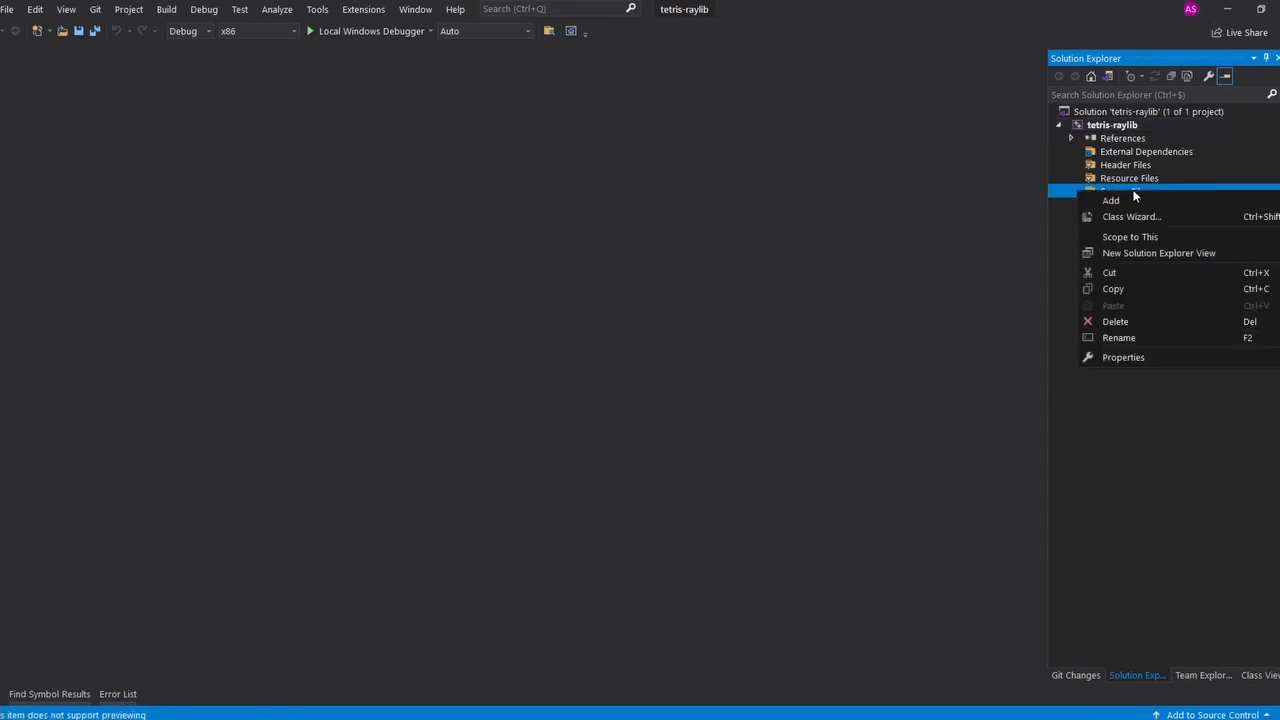
{"action": "left_click", "coordinate": [1110, 200]}
{"action": "type", "text": "main"}
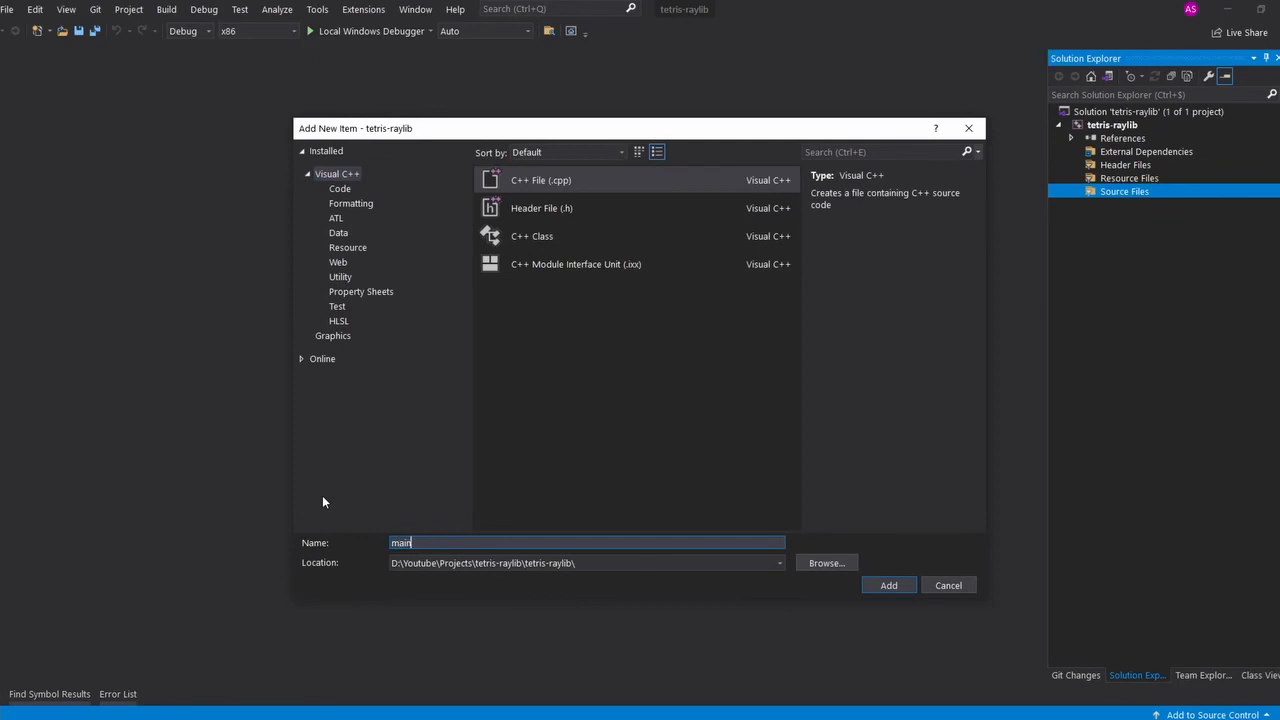
{"action": "left_click", "coordinate": [888, 585]}
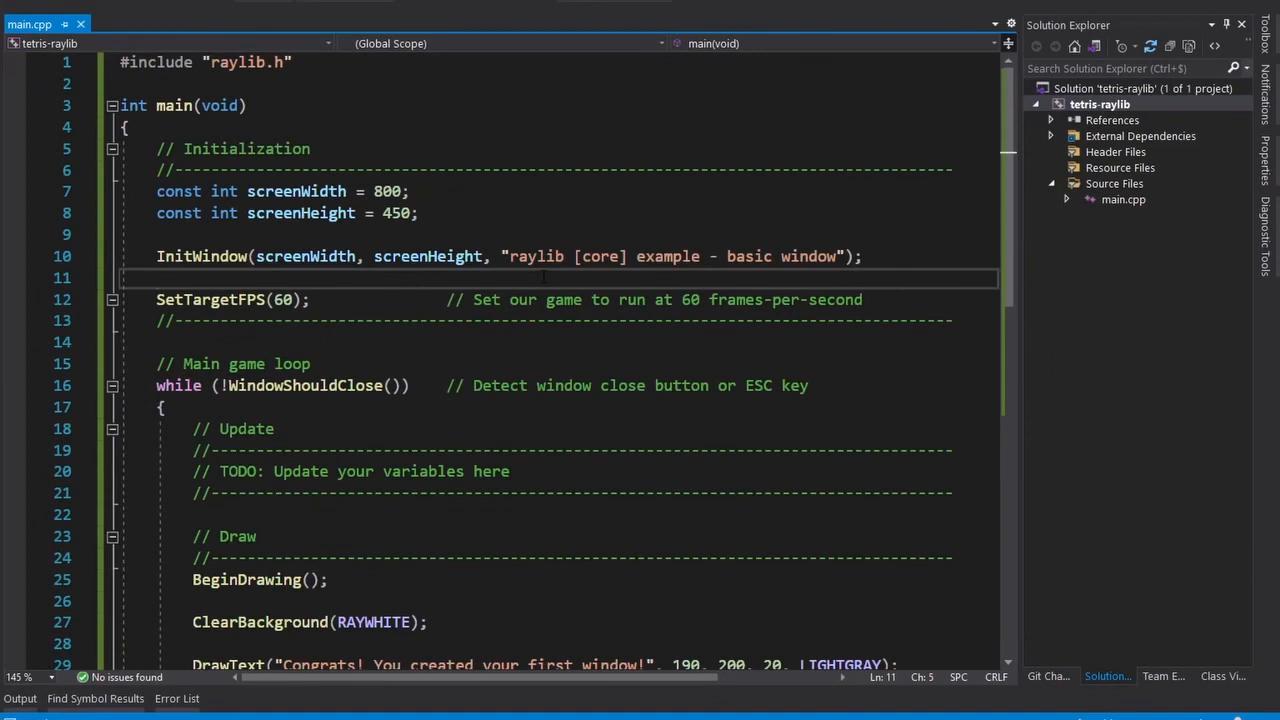
In tetris-raylib properties, set C++ Language Standard to ISO C++17 for all configurations and platforms.
{"action": "right_click", "coordinate": [1100, 104]}
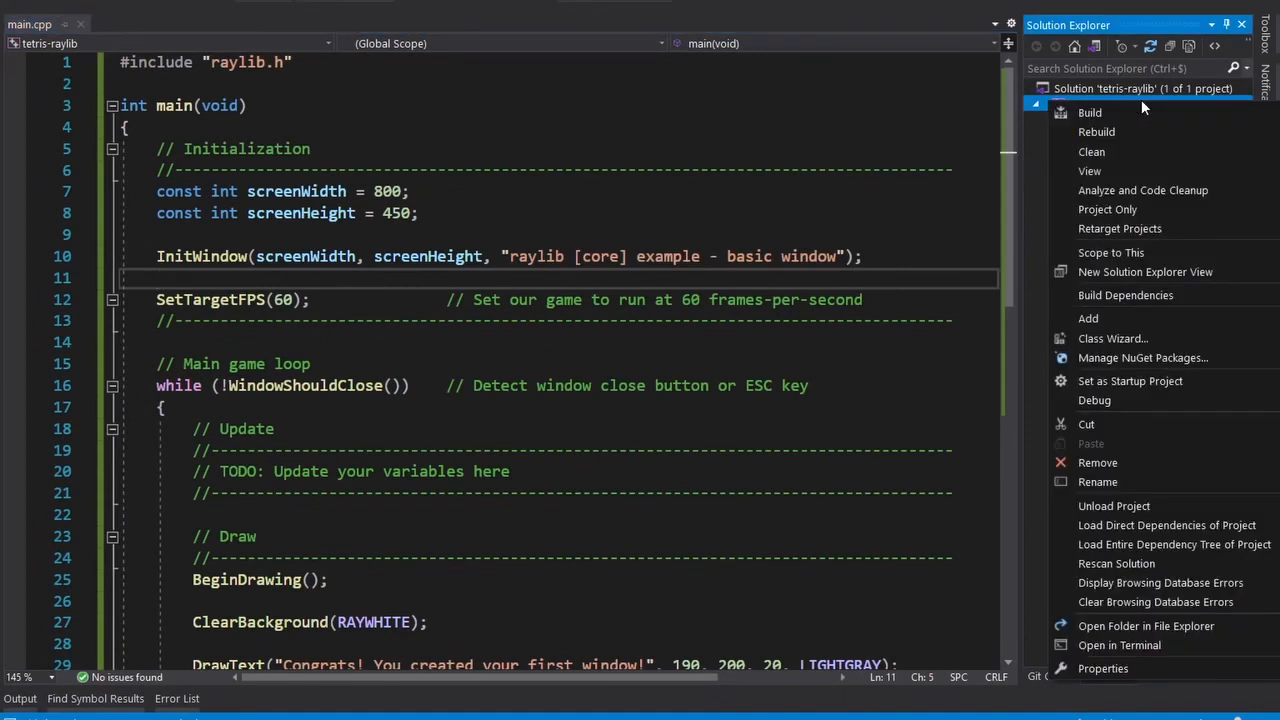
{"action": "left_click", "coordinate": [1103, 668]}
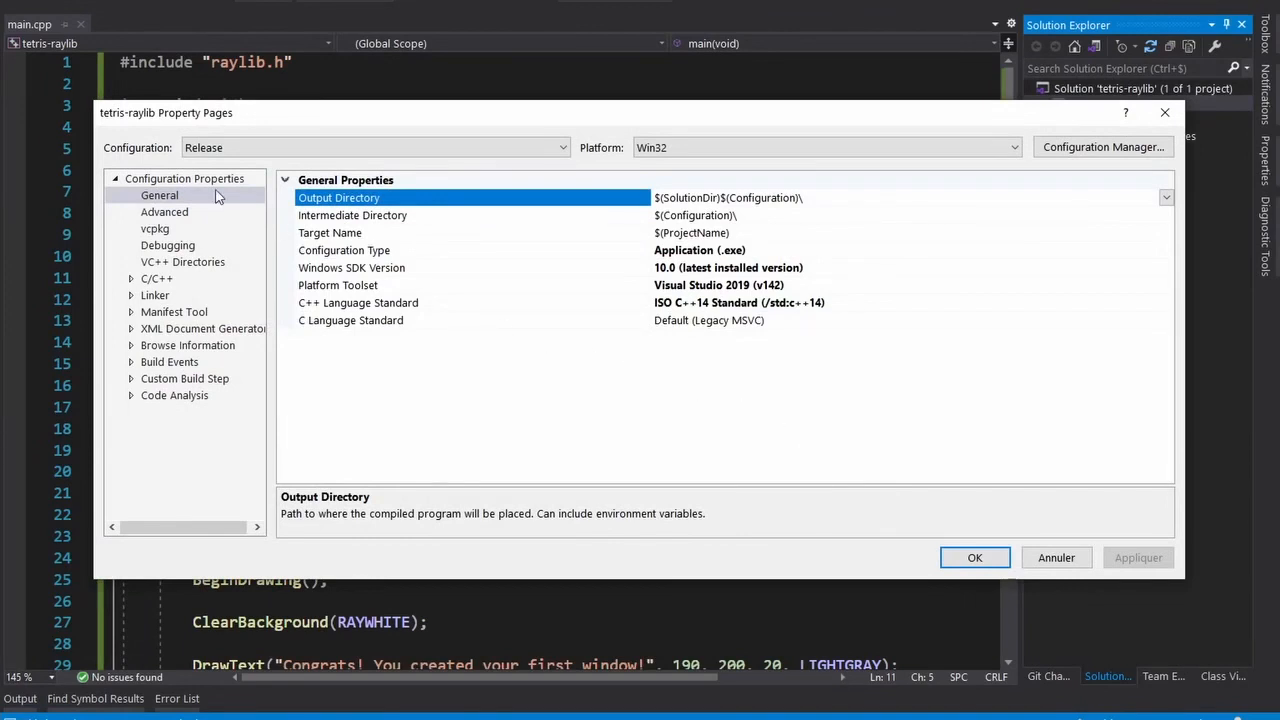
{"action": "left_click", "coordinate": [375, 147]}
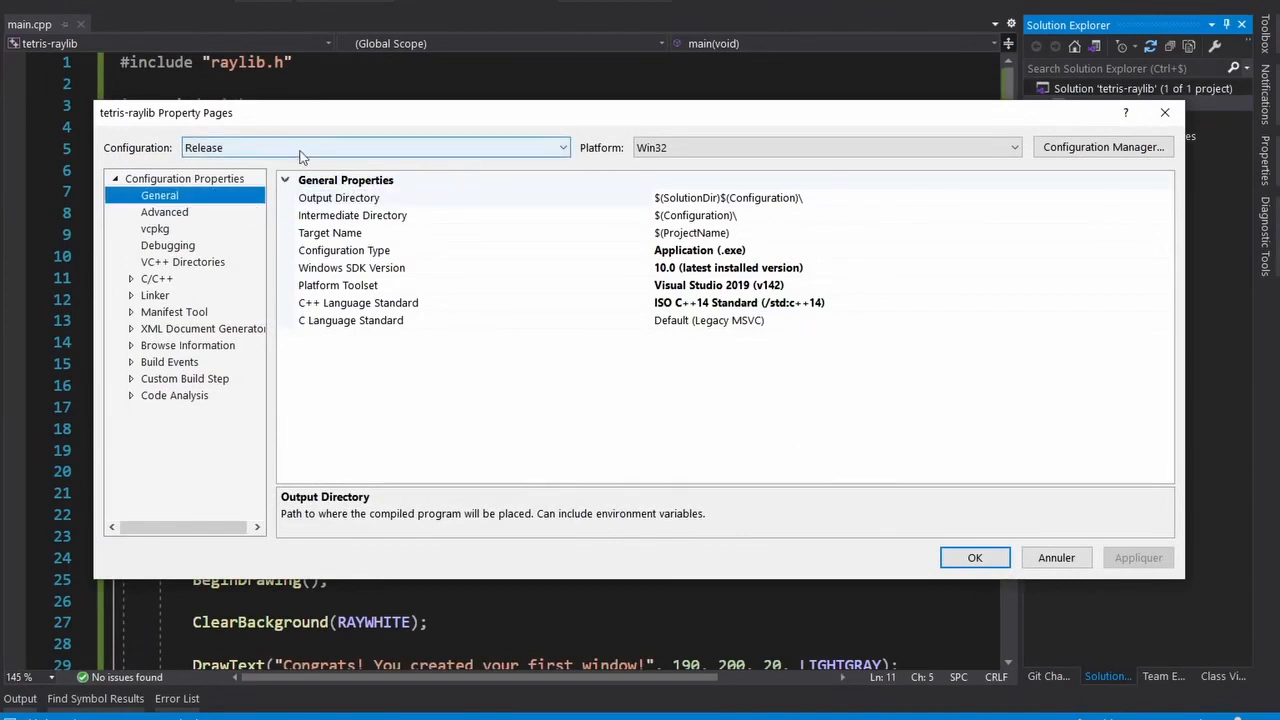
{"action": "left_click", "coordinate": [375, 147]}
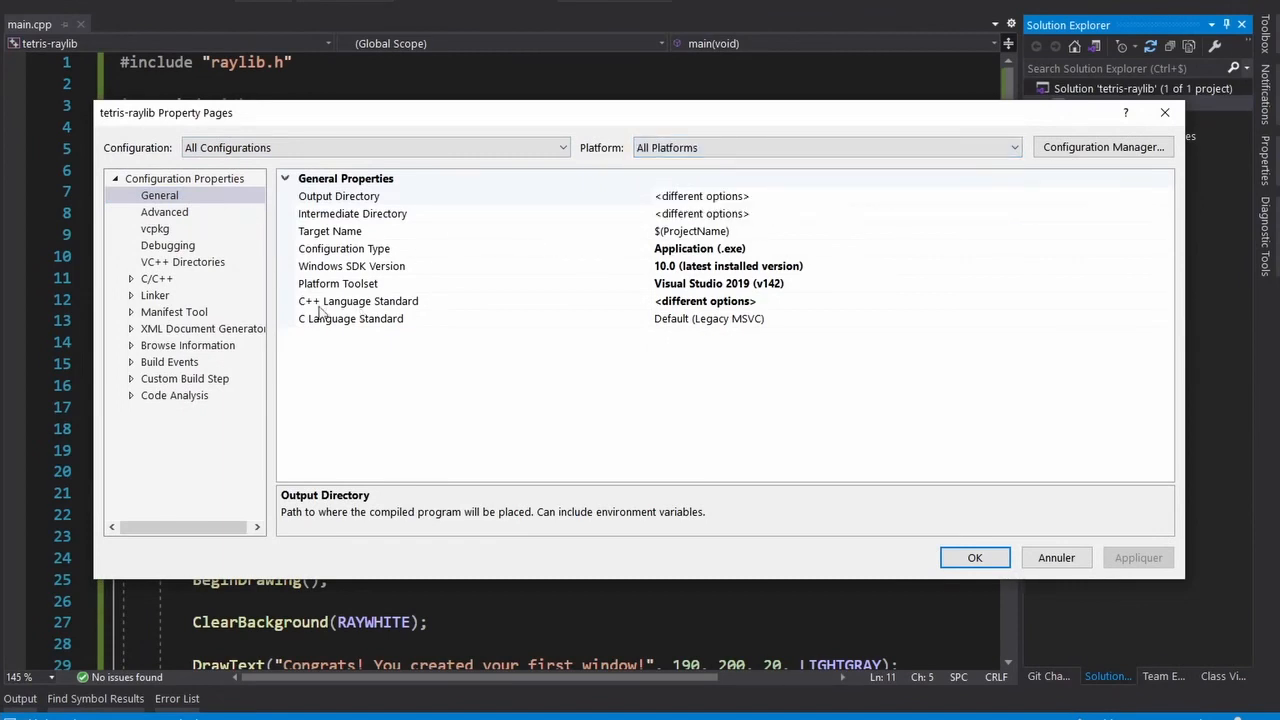
{"action": "left_click", "coordinate": [357, 301]}
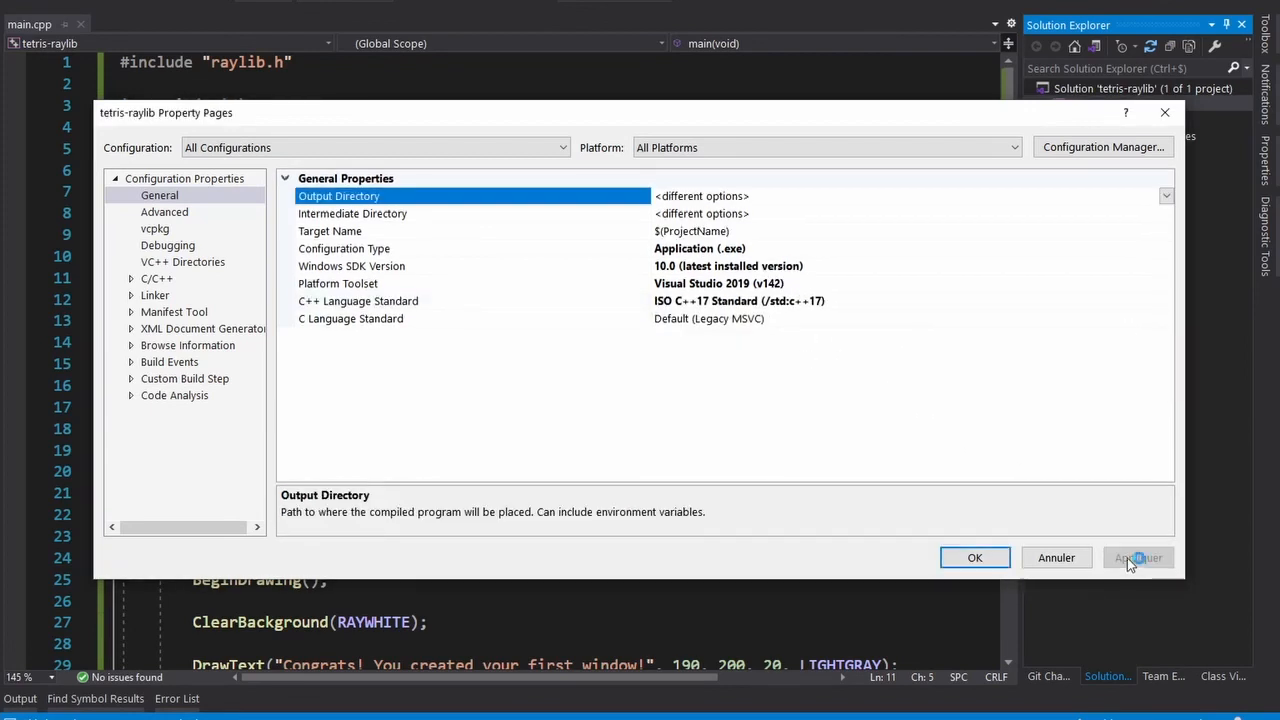
{"action": "left_click", "coordinate": [1138, 557]}
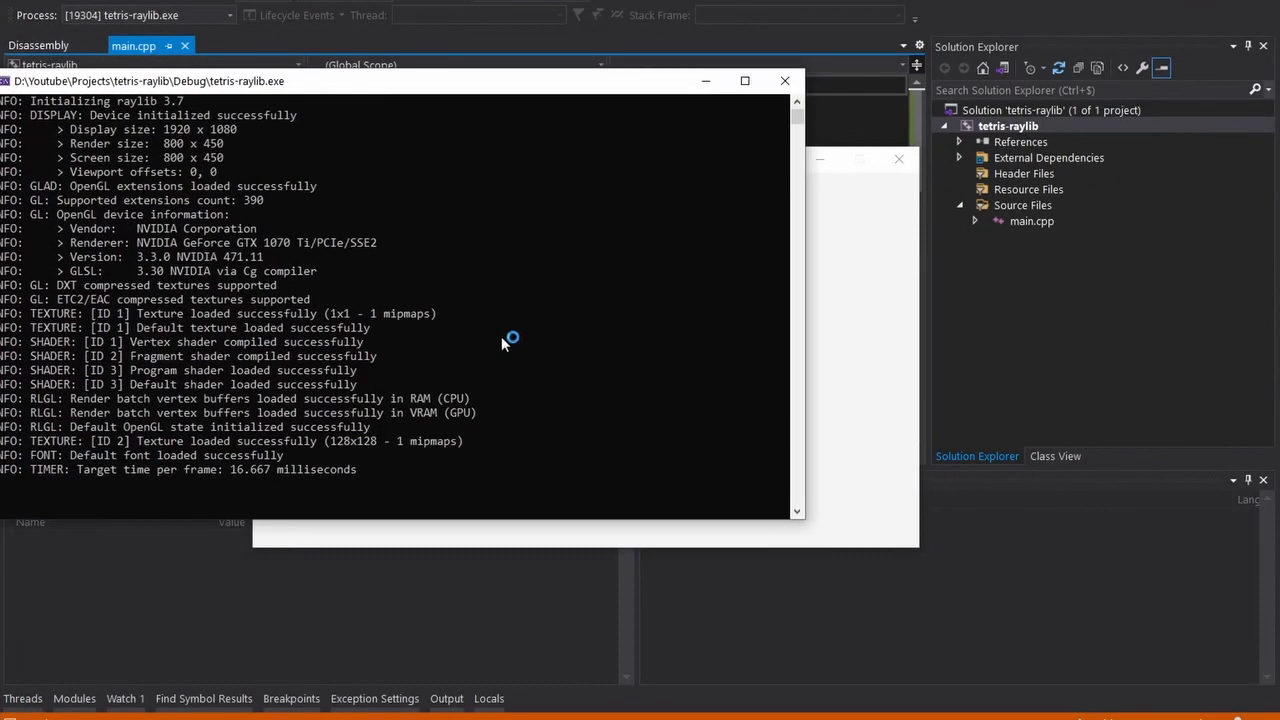
{"action": "mouse_move", "coordinate": [617, 352]}
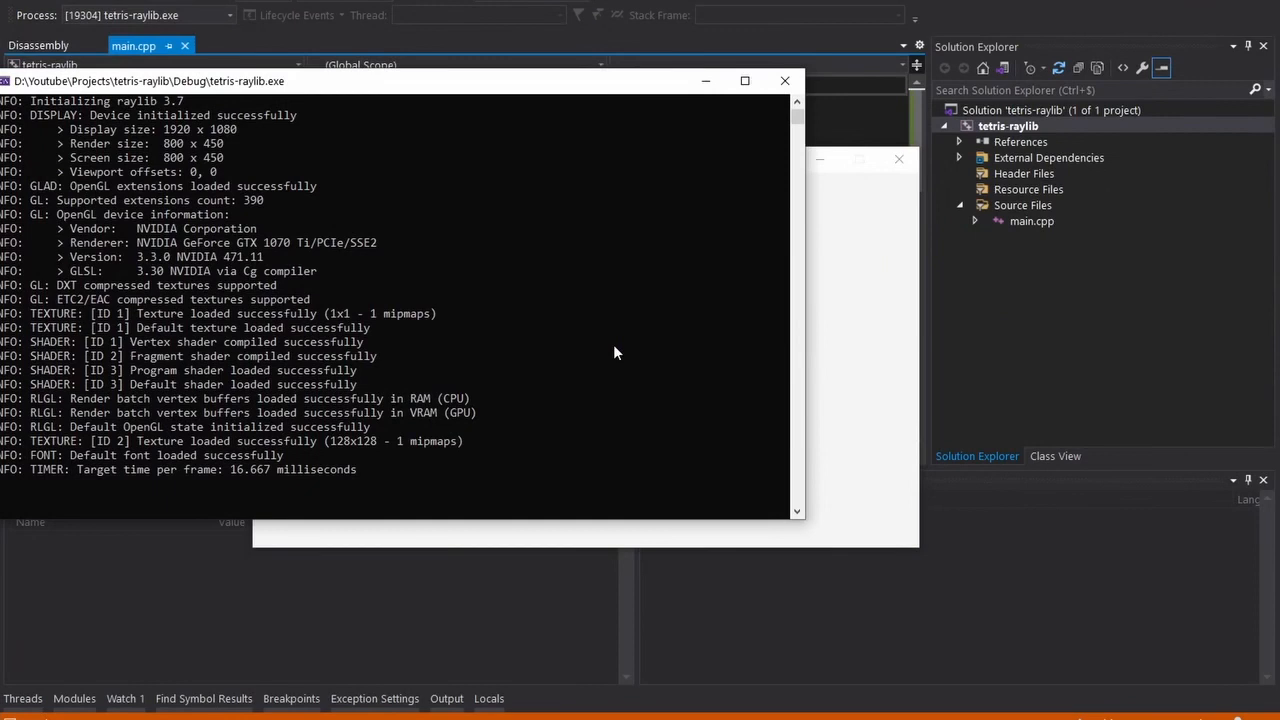
{"action": "mouse_move", "coordinate": [697, 327]}
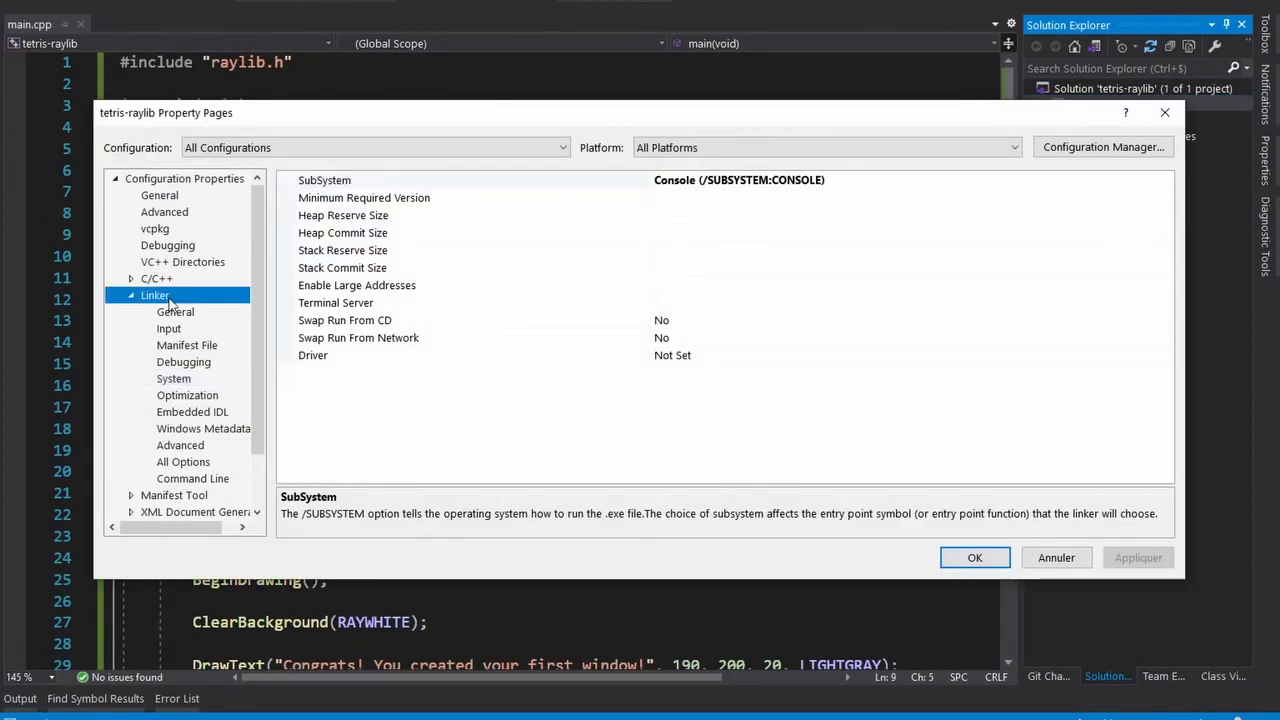
For Release, set Linker SubSystem to Windows and Entry Point to mainCRTStartup.
{"action": "left_click", "coordinate": [562, 147]}
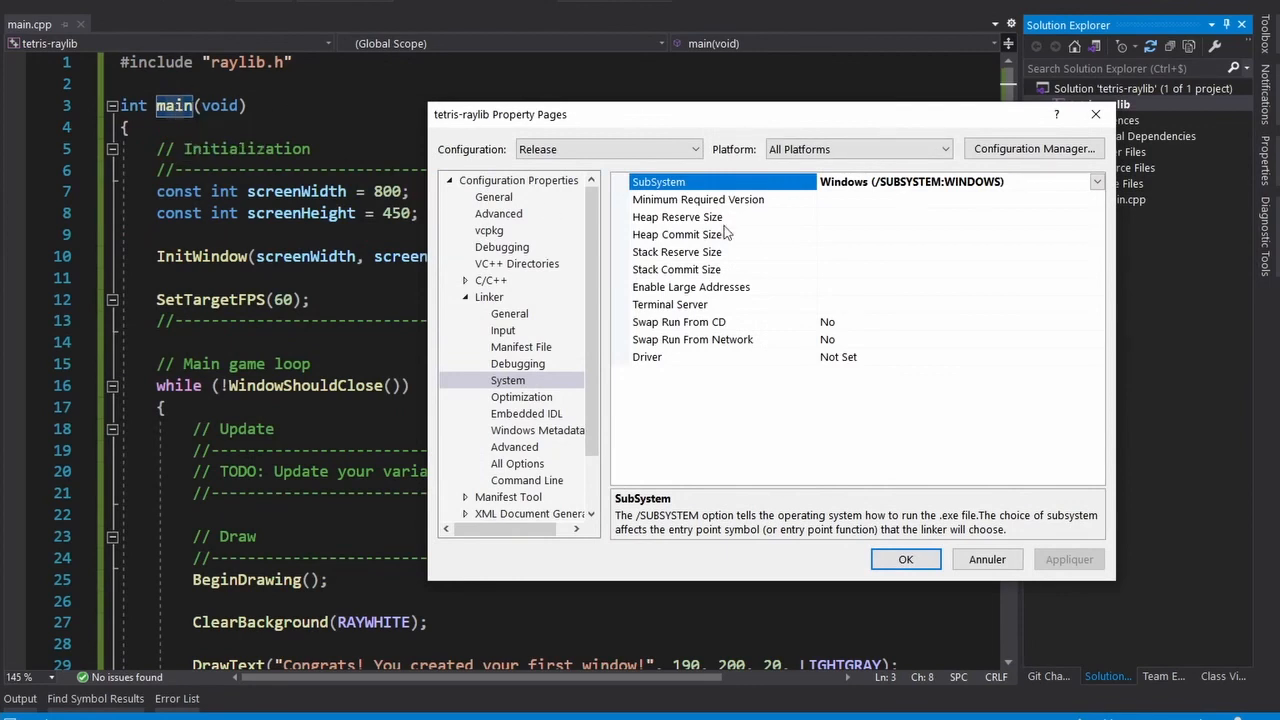
{"action": "mouse_move", "coordinate": [513, 453]}
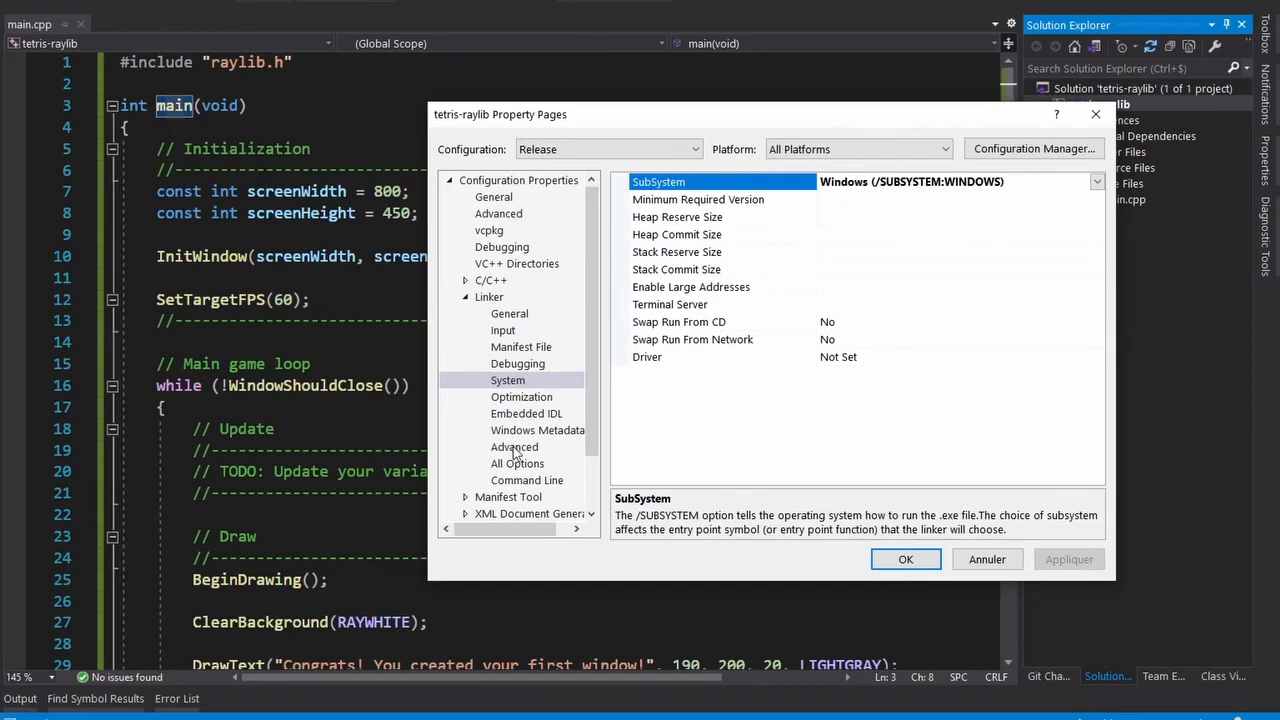
{"action": "left_click", "coordinate": [514, 447]}
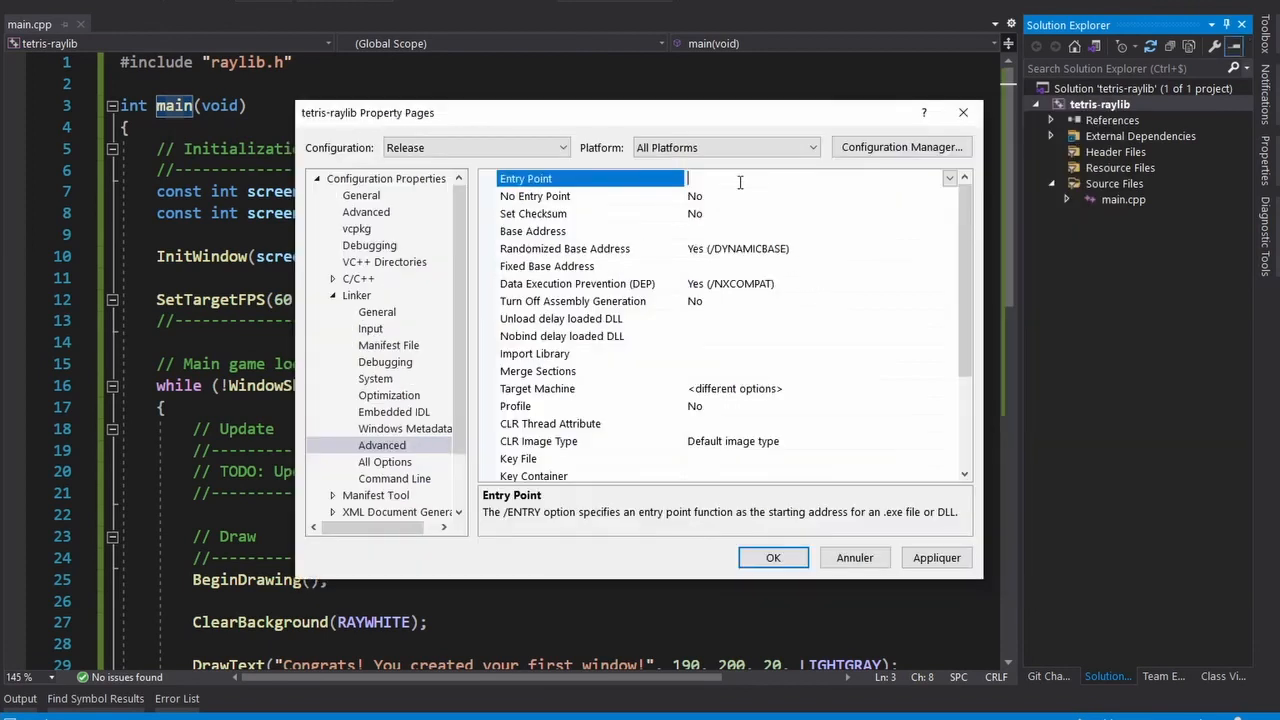
{"action": "type", "text": "mainCRTS"}
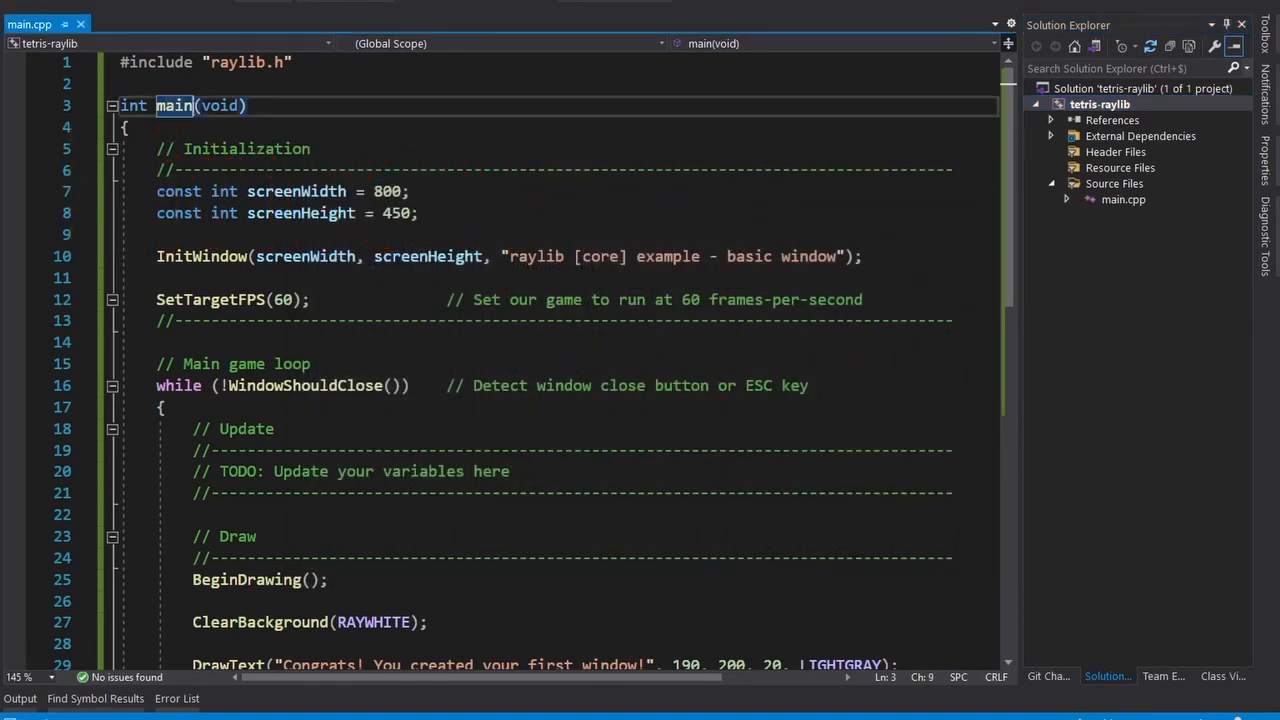
Switch the active solution configuration to Release and build tetris-raylib.exe.
{"action": "left_click", "coordinate": [300, 10]}
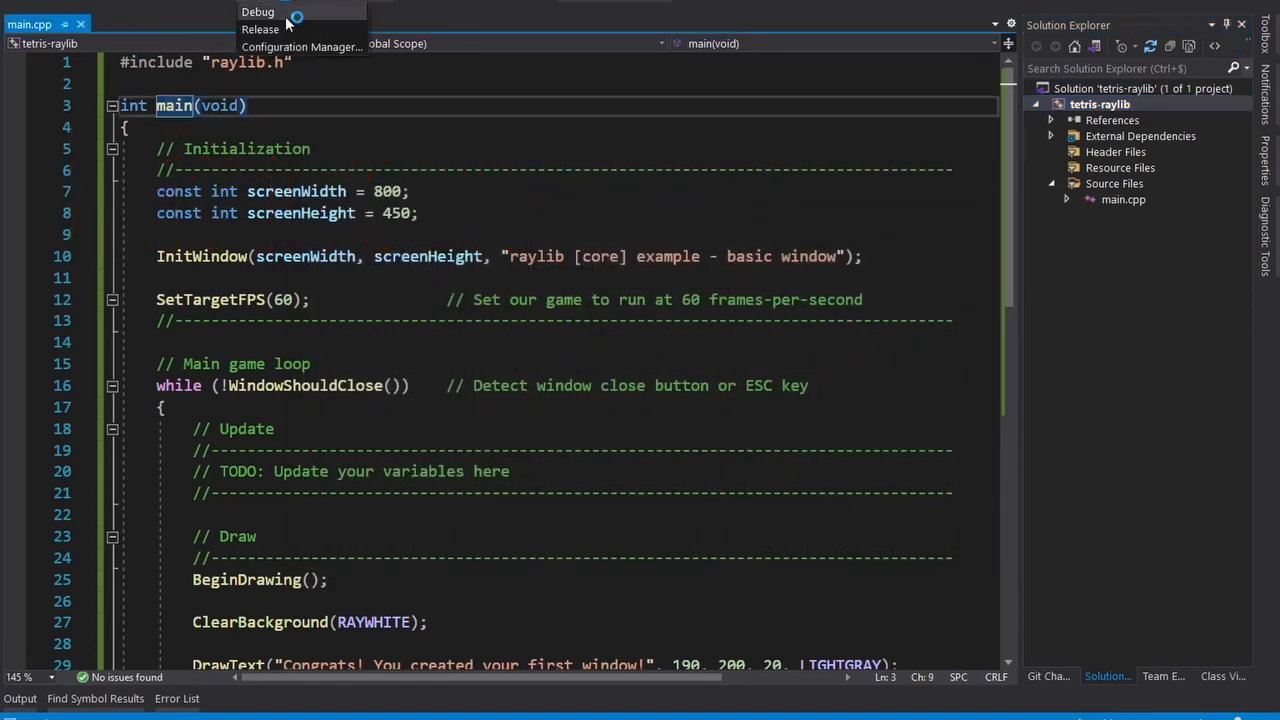
{"action": "left_click", "coordinate": [260, 28]}
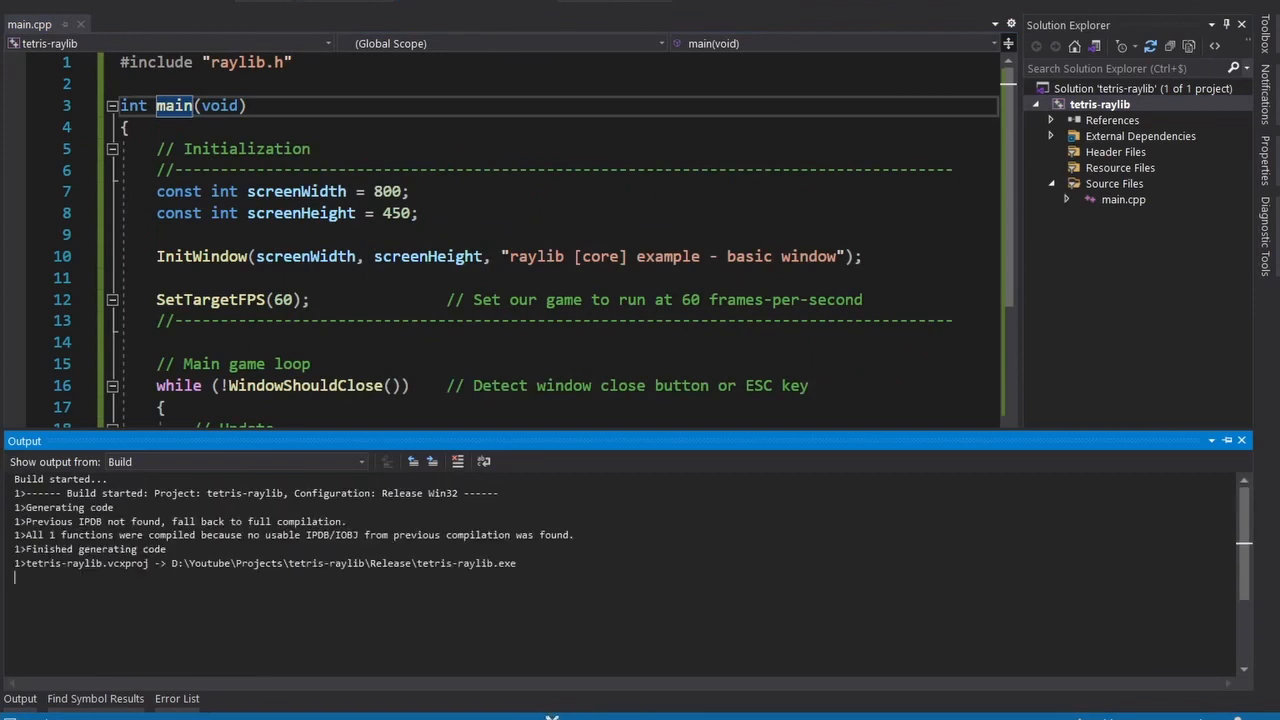